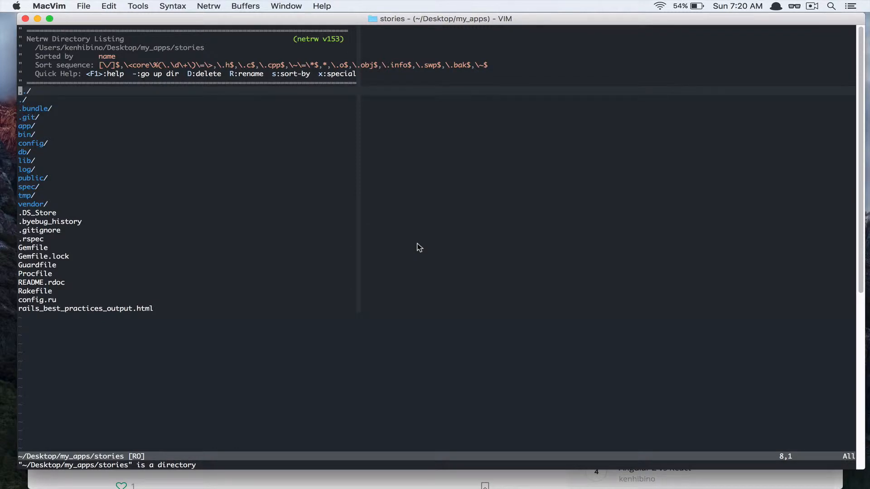
# - Open config/application.rb and confirm config.active_job.queue_adapter is :sidekiq
pyautogui.write('appl')
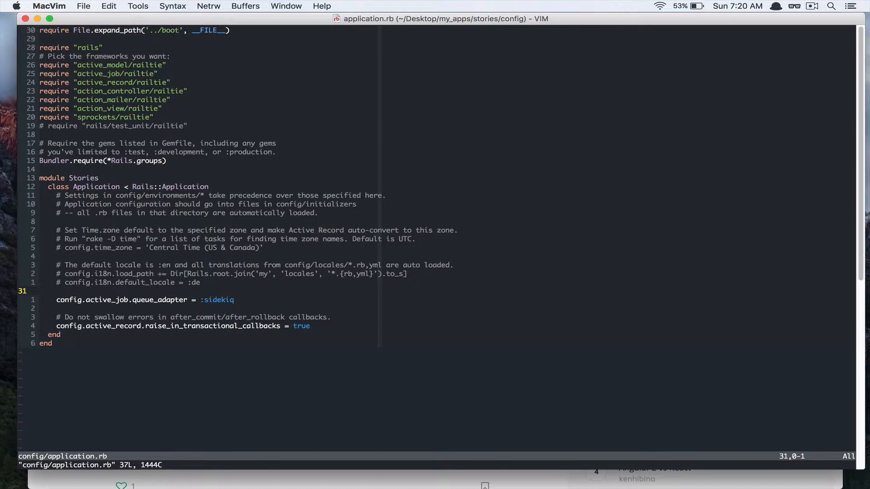
pyautogui.press('cmd+tab')
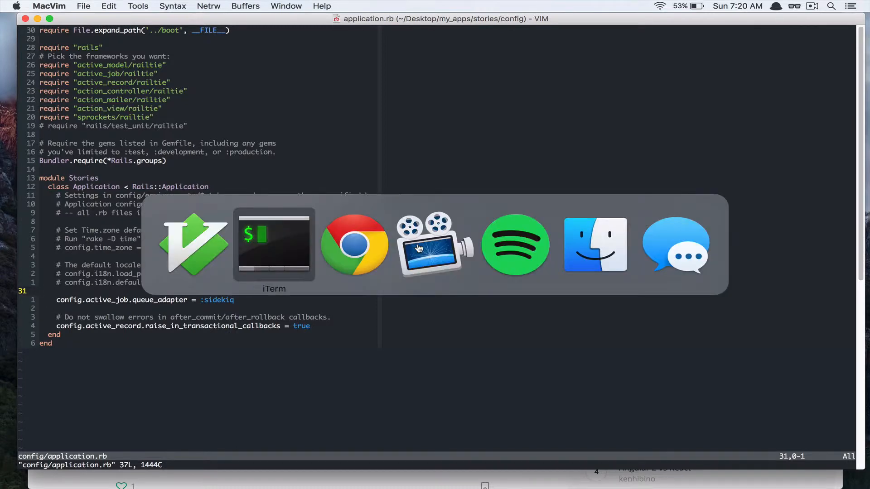
# - Run rails g mailer DailyDigestMailer digest_email to generate the mailer, views and specs
pyautogui.click(274, 244)
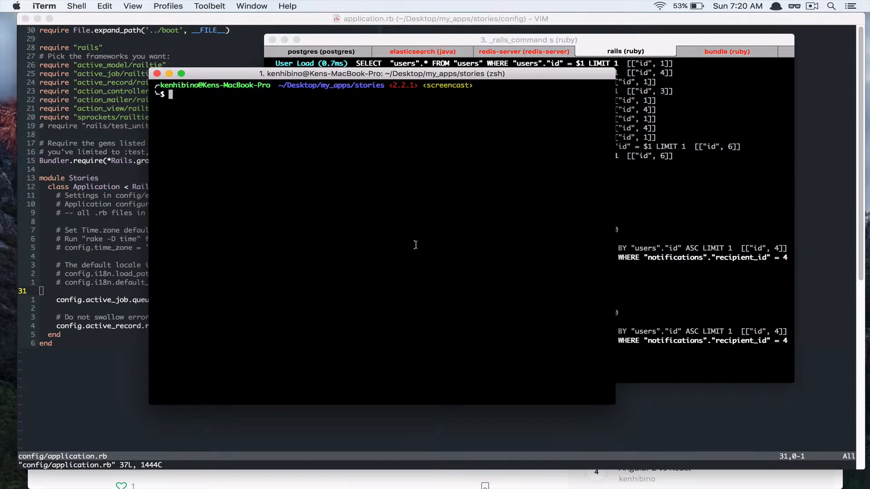
pyautogui.write('rails g mailer Dai')
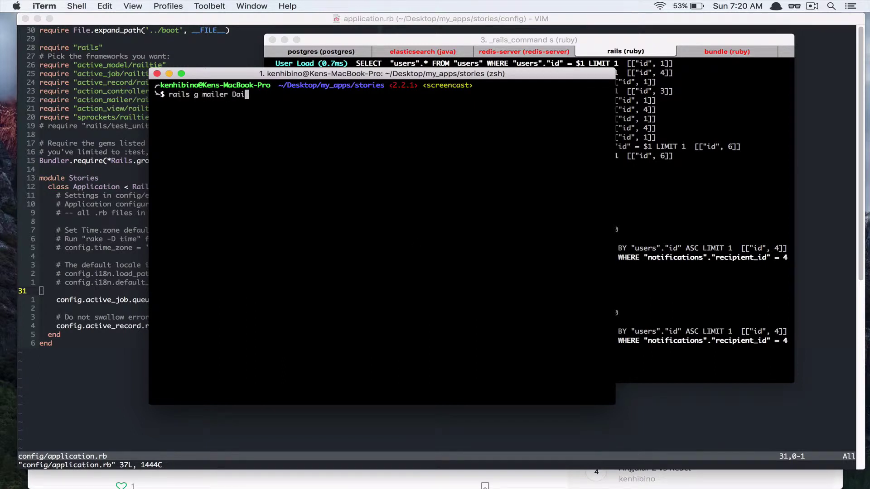
pyautogui.write('lyDigest')
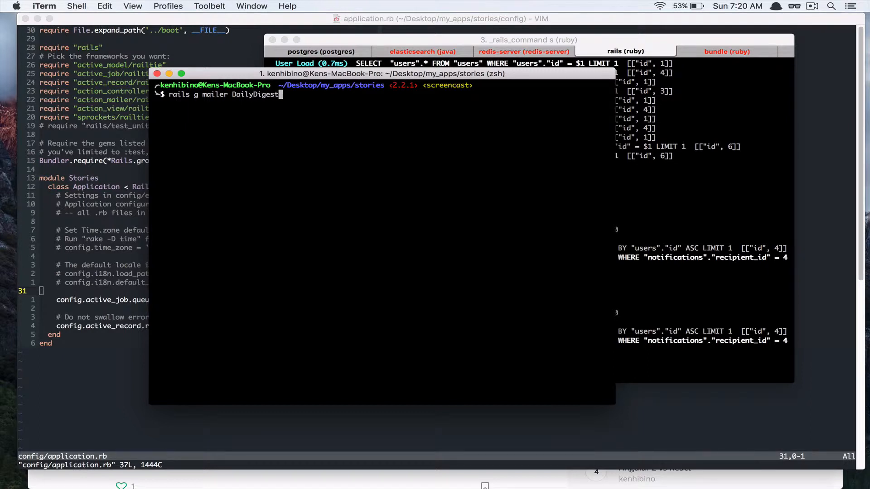
pyautogui.write('Mailer')
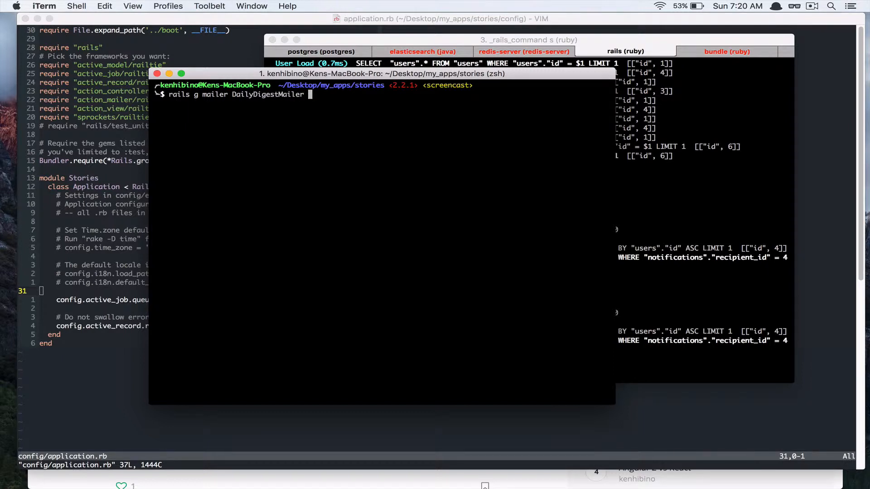
pyautogui.write('digest')
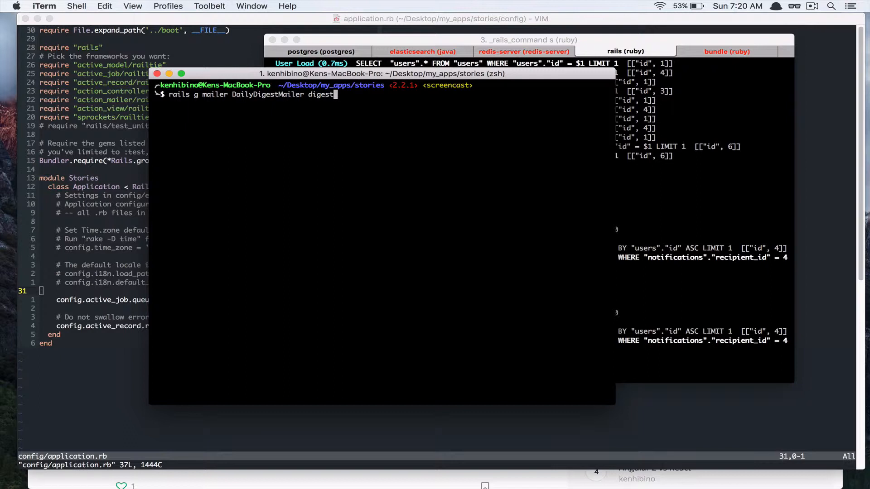
pyautogui.write('_email')
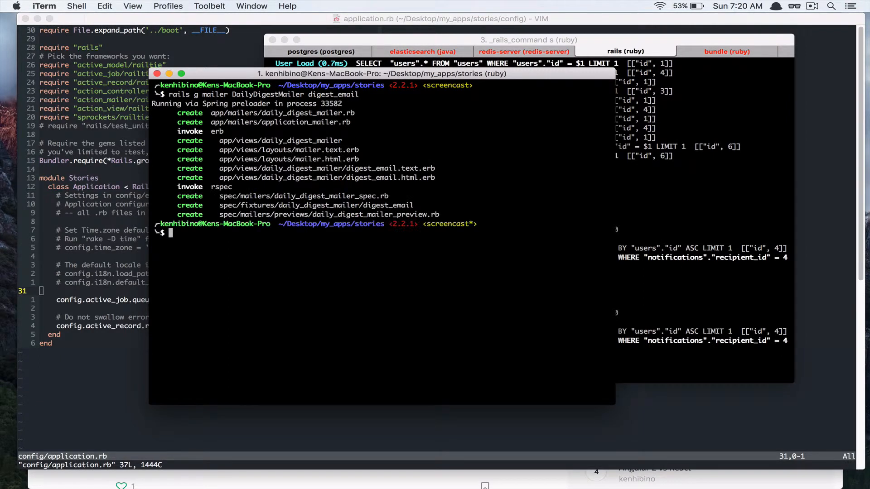
pyautogui.press('cmd+tab')
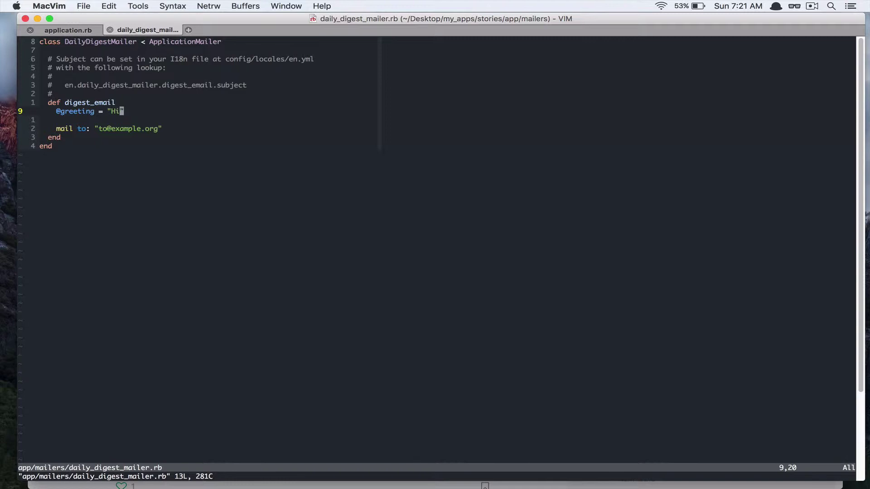
pyautogui.write('(user')
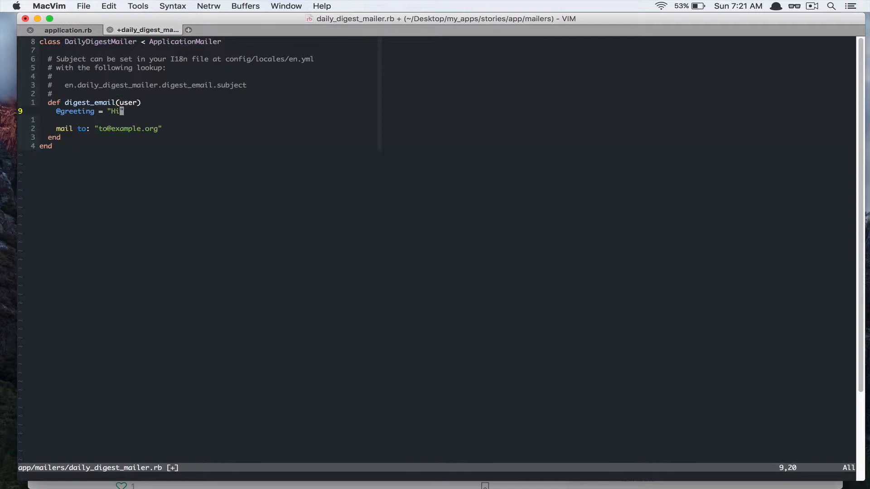
pyautogui.write('@user =')
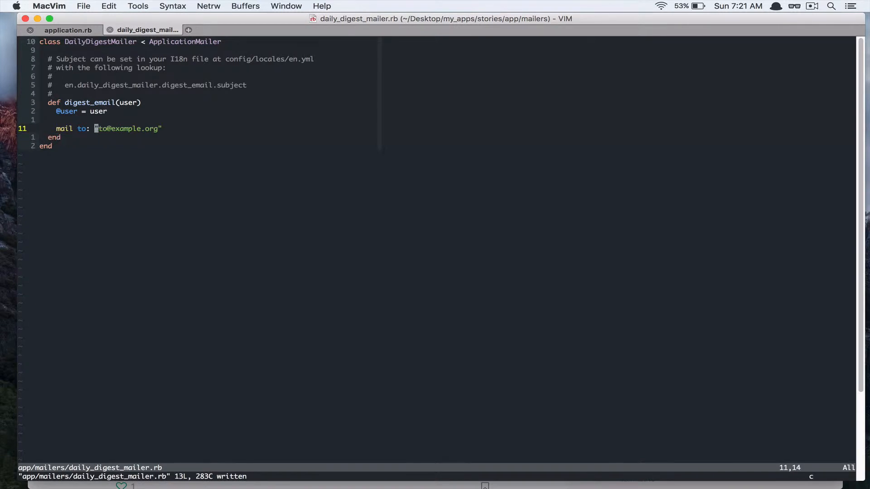
pyautogui.write('user.email')
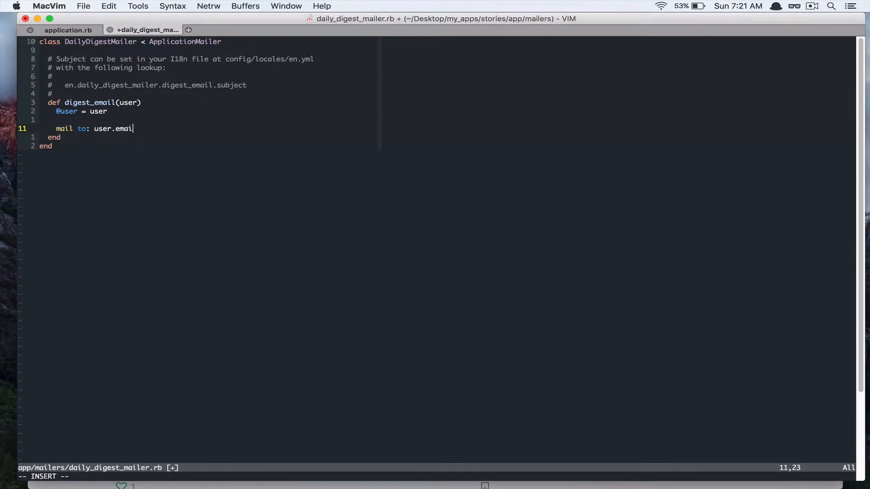
# - Add subject: "Stories Daily Digest" to the mail call and save the mailer
pyautogui.write(', sub')
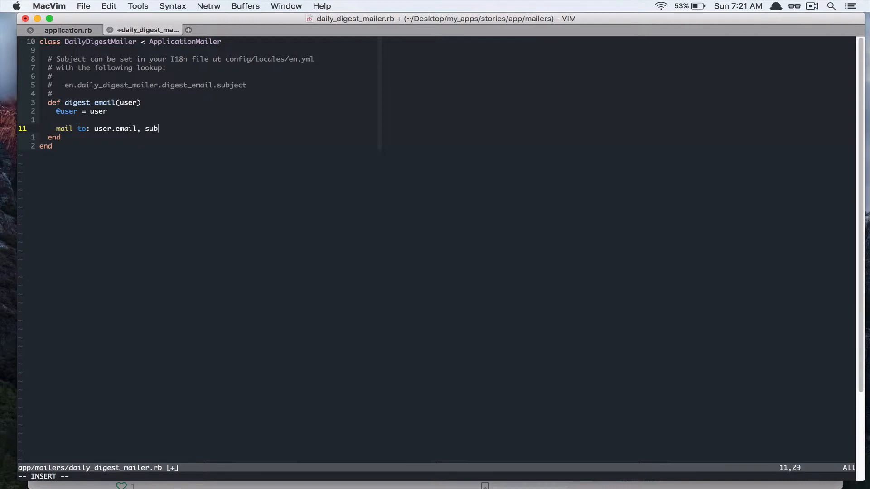
pyautogui.write('ject: "')
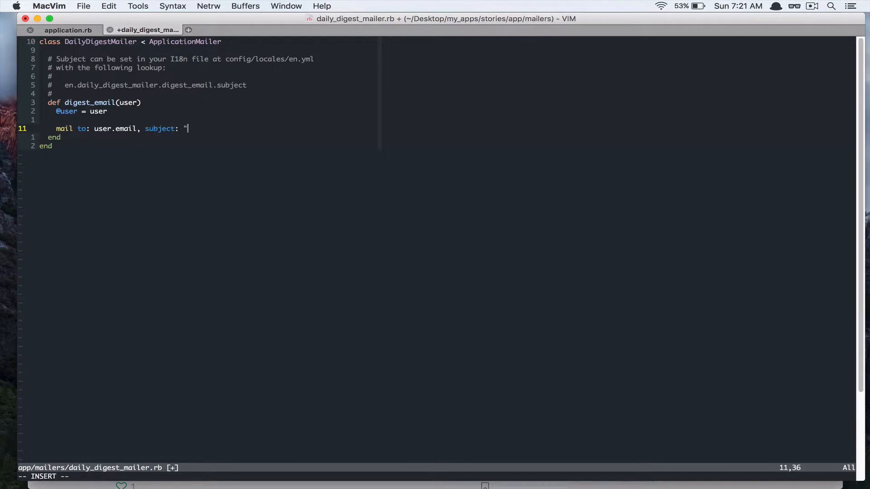
pyautogui.write('S')
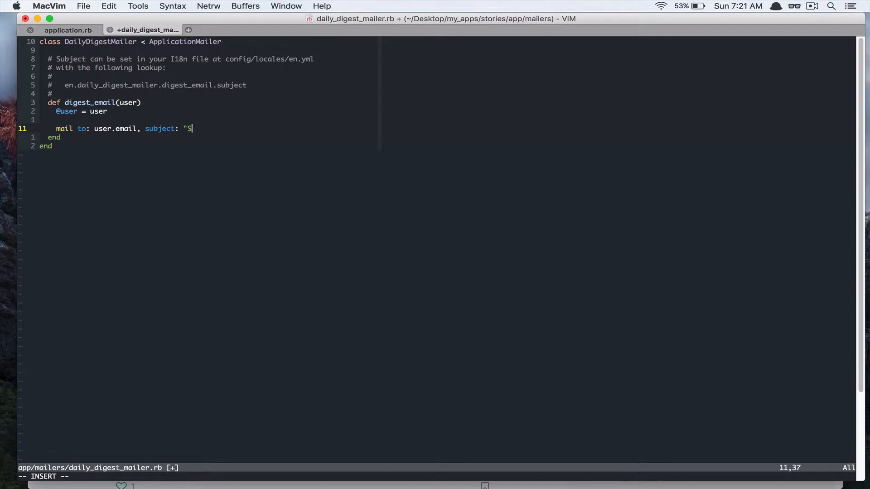
pyautogui.press('BackSpace')
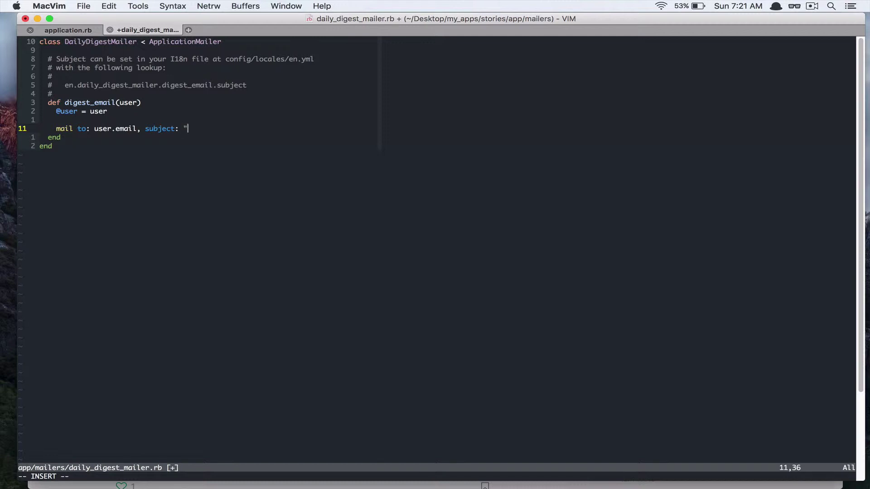
pyautogui.write('Stories')
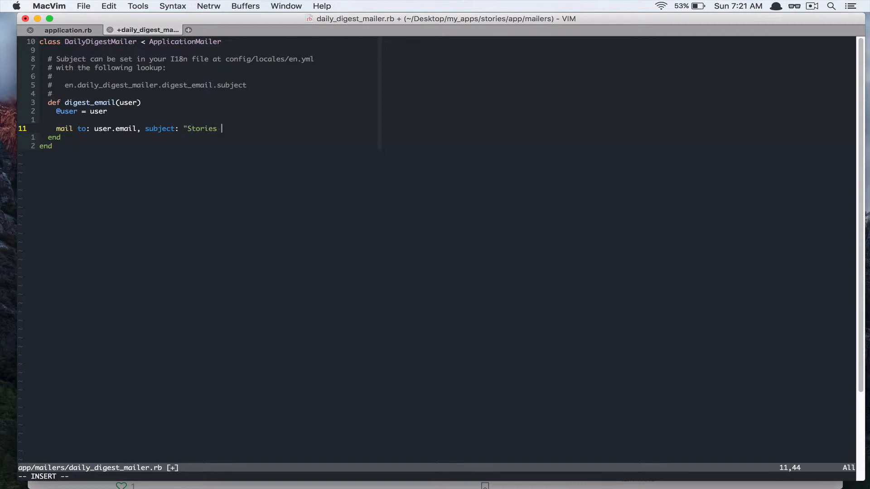
pyautogui.write('Daily Digest"')
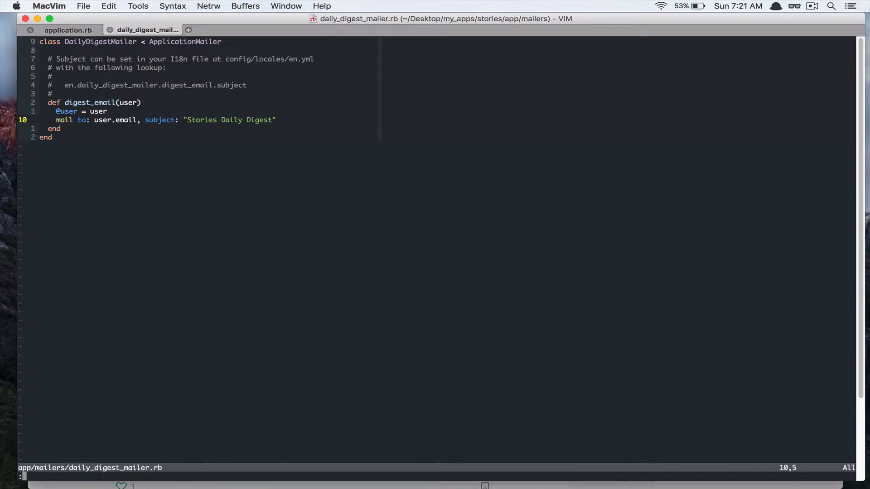
# - Open app/views/daily_digest_mailer/digest_email.html.erb in a vertical split
pyautogui.write(':vsp app/views/daily_digest_mailer/')
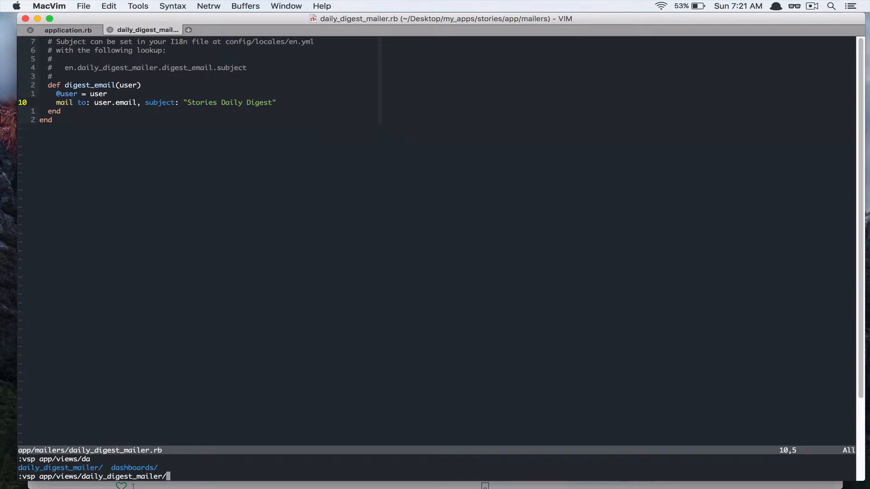
pyautogui.write('digest_email.html.erb')
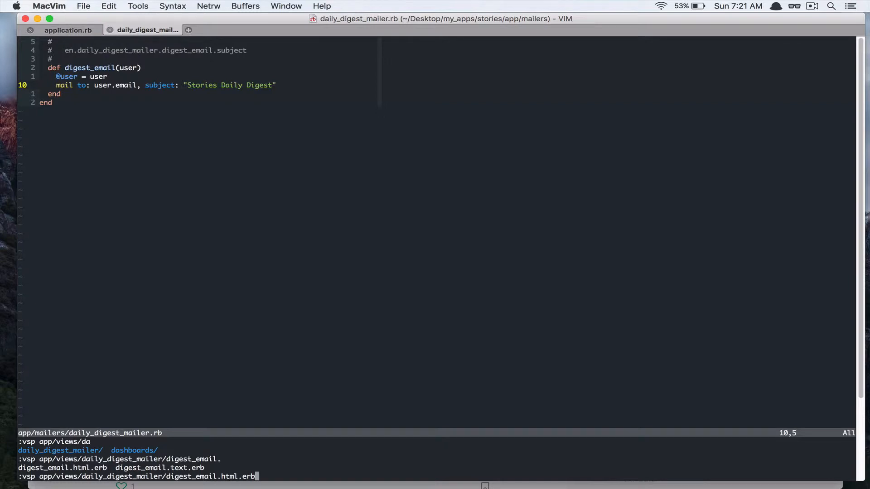
pyautogui.press('Return')
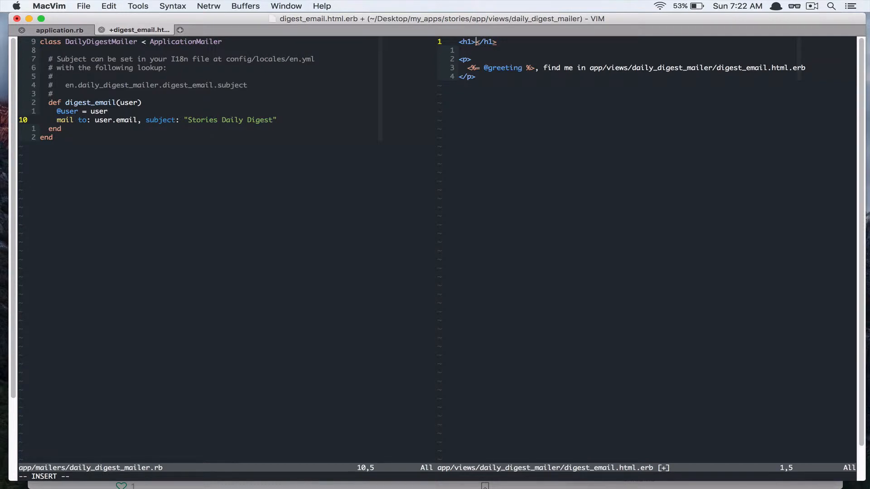
# - Write a Stories Daily Digest heading and username greeting in the template and save it
pyautogui.write('Stories')
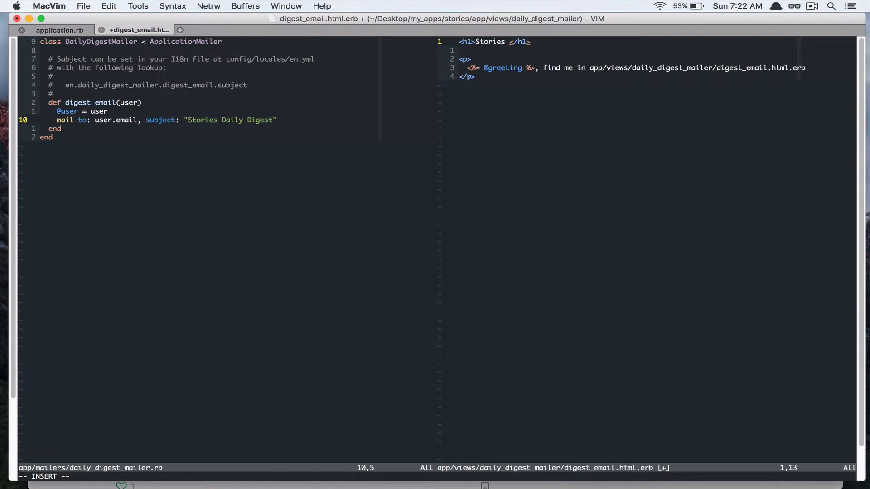
pyautogui.write('Daily Digest')
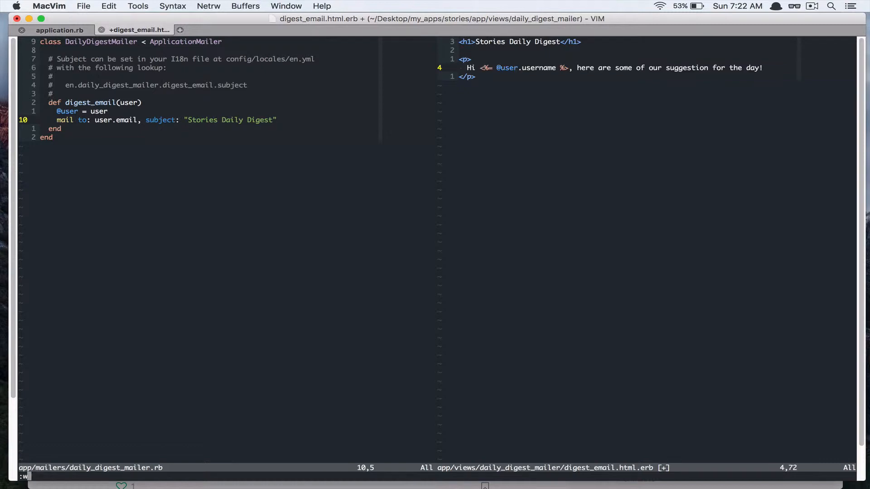
pyautogui.press('Return')
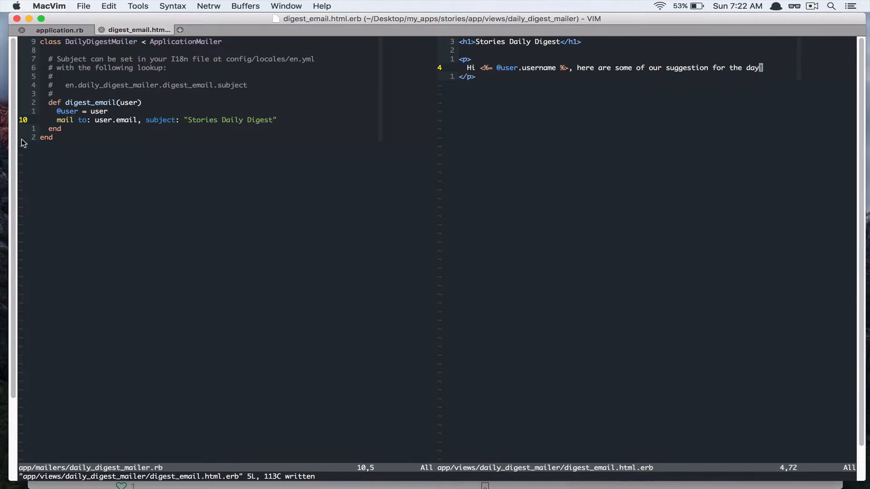
pyautogui.moveTo(256, 178)
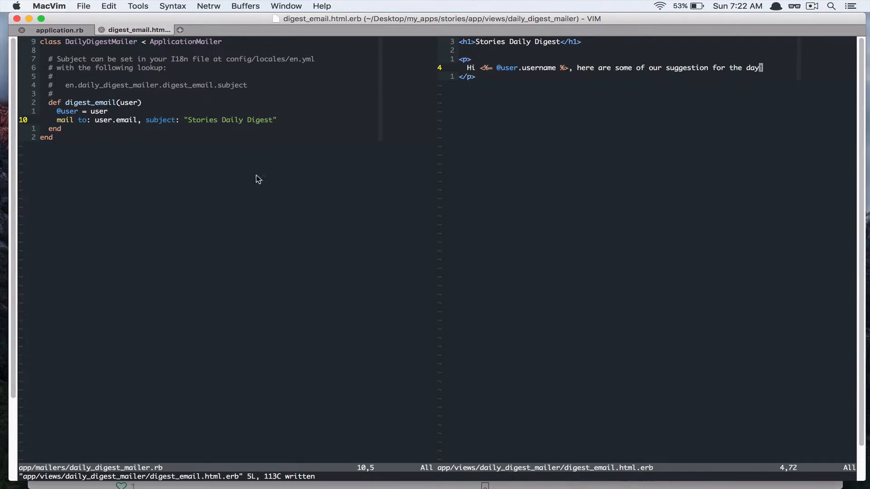
pyautogui.moveTo(192, 164)
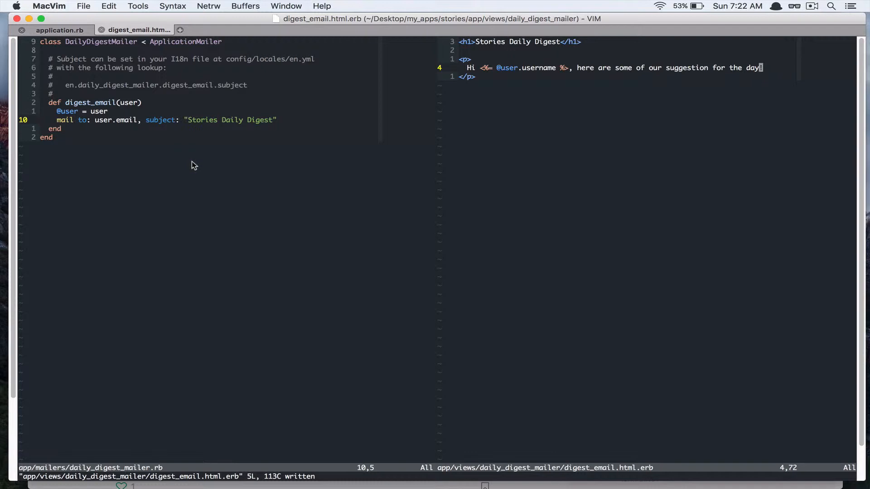
# - Search for the sidetiq gem and navigate through its docs to the wiki's Getting Started page
pyautogui.write('g')
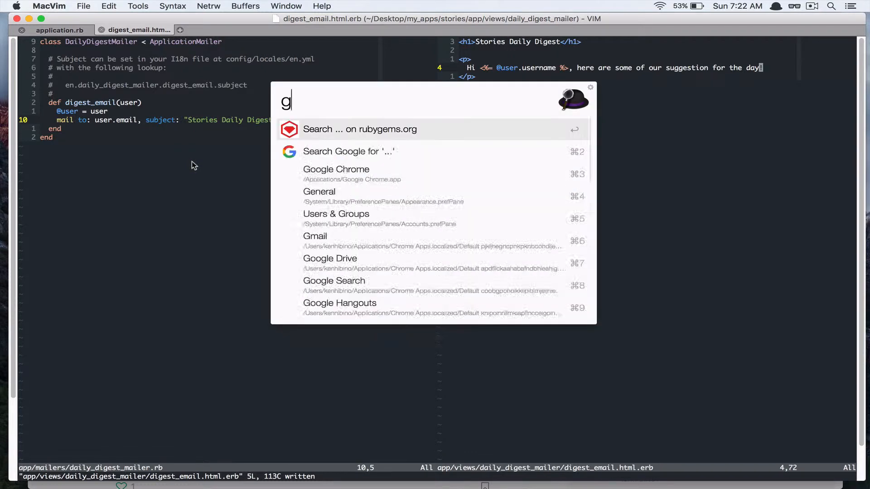
pyautogui.write('em sidet')
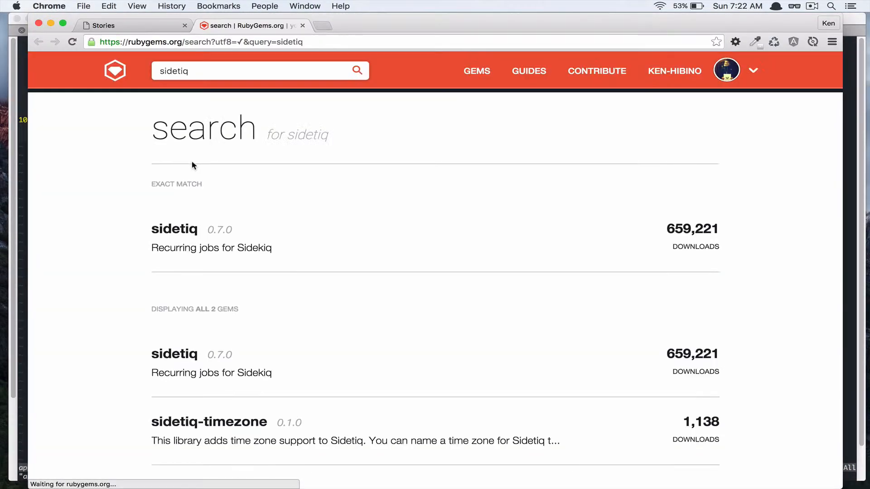
pyautogui.click(174, 229)
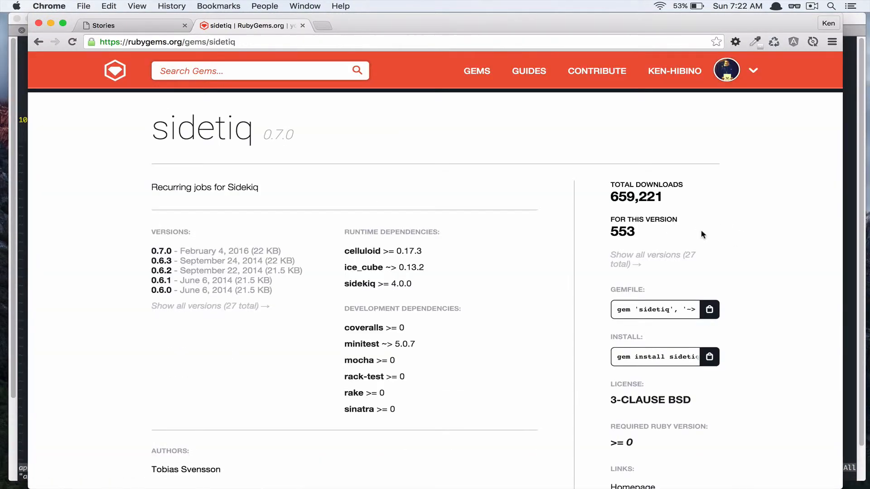
pyautogui.scroll(-3)
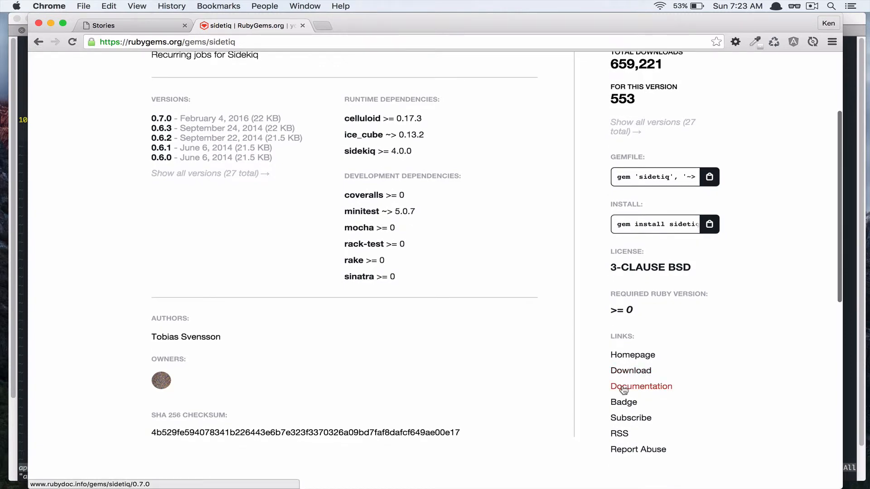
pyautogui.click(641, 386)
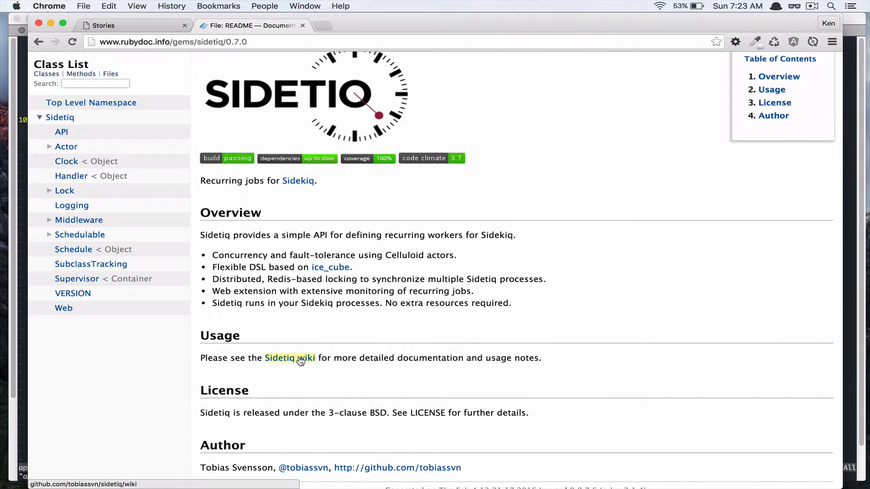
pyautogui.click(292, 358)
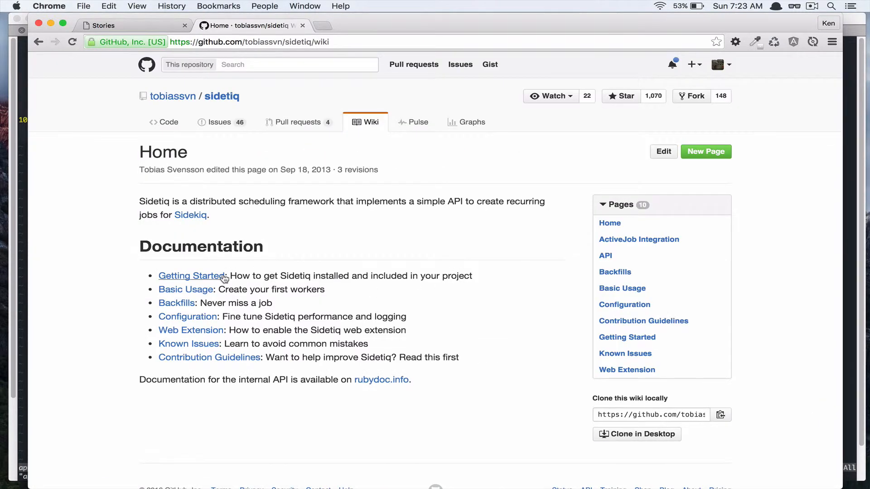
pyautogui.click(188, 276)
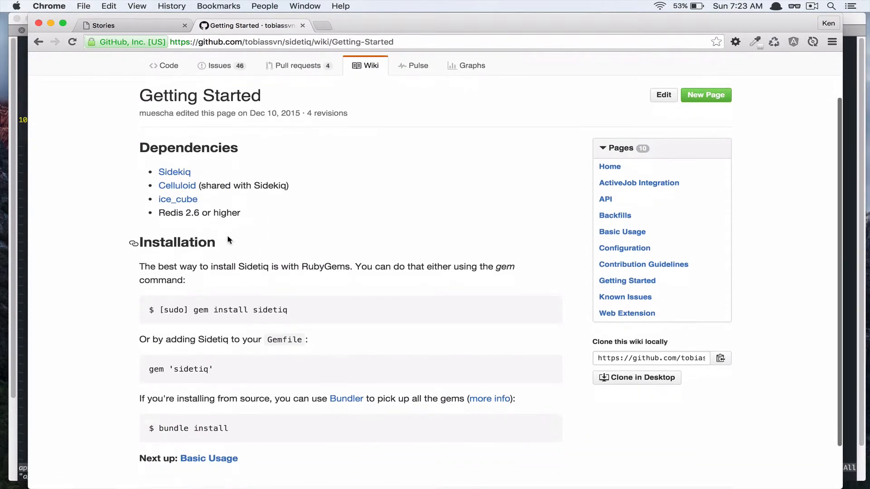
pyautogui.scroll(-3)
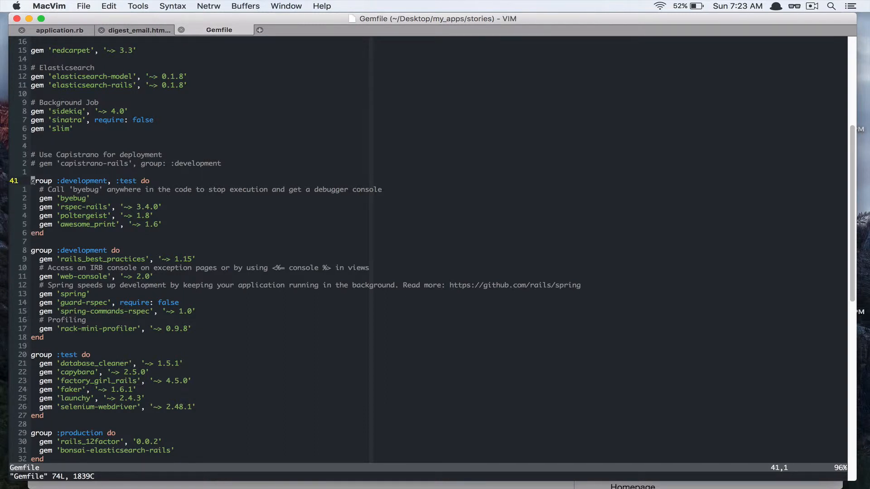
# - Add gem 'sidetiq', '~> 0.7.0' to the Gemfile and run bundle
pyautogui.write("gem 'sidetiq', '~> 0.7.0'")
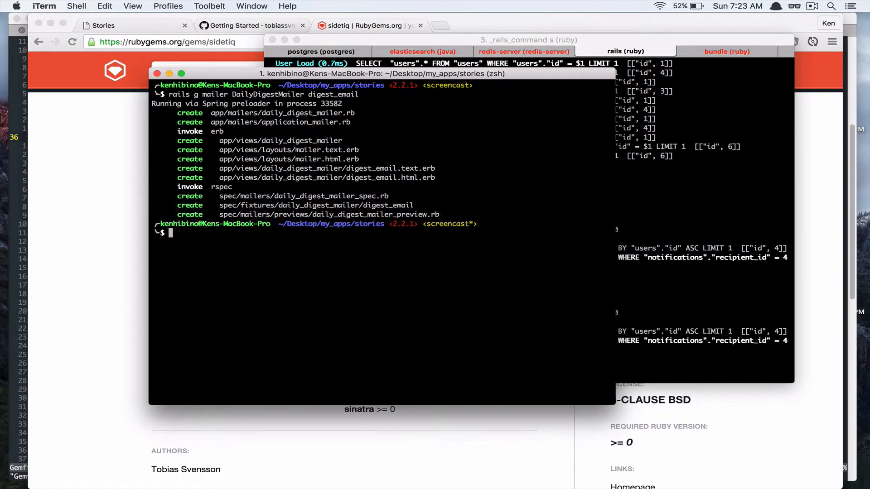
pyautogui.write('bundle')
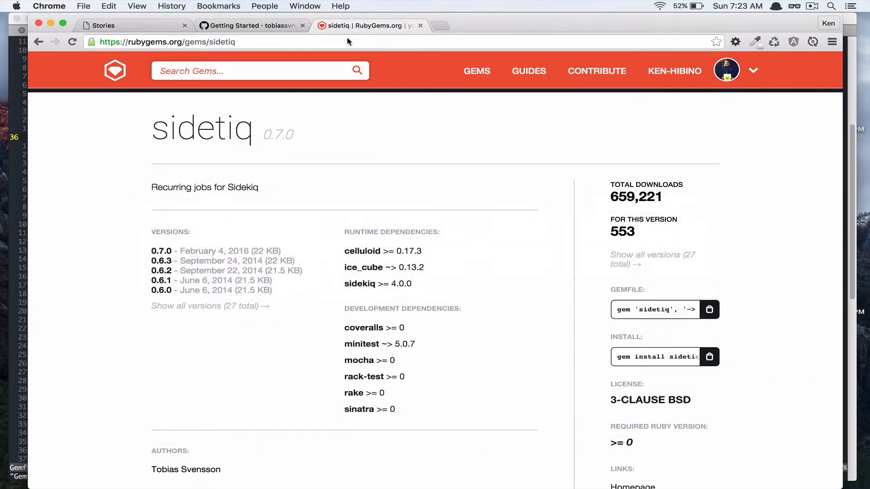
# - Open the Sidetiq wiki's Basic Usage page and read the daily recurring worker example
pyautogui.click(250, 26)
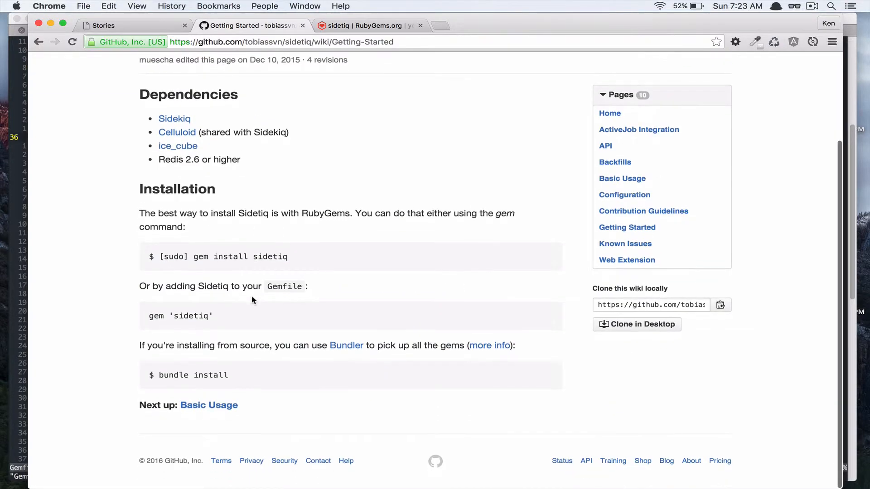
pyautogui.click(209, 405)
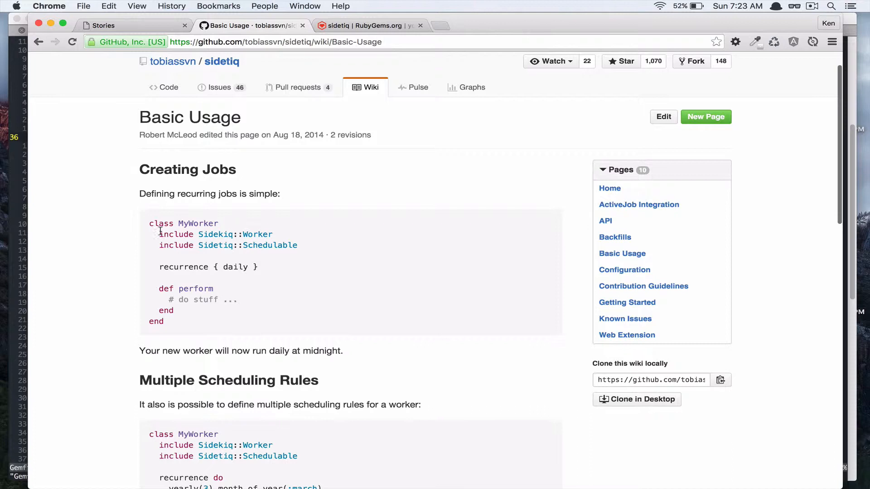
pyautogui.moveTo(279, 255)
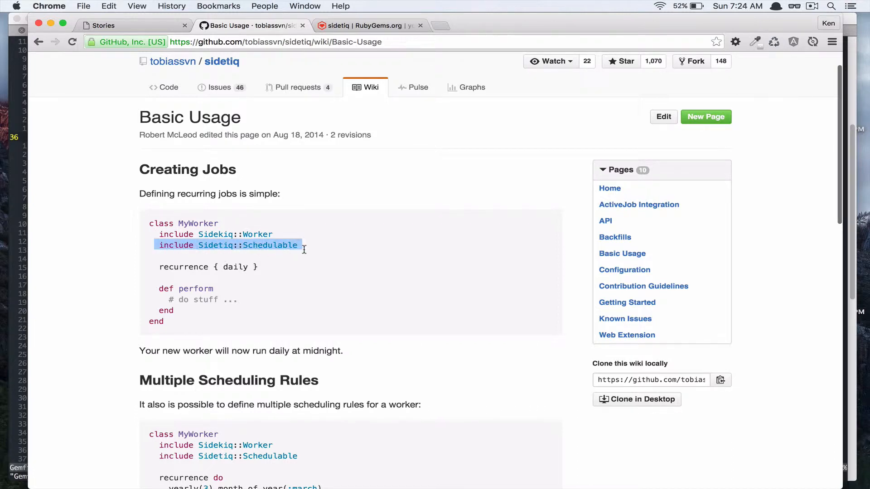
pyautogui.moveTo(212, 282)
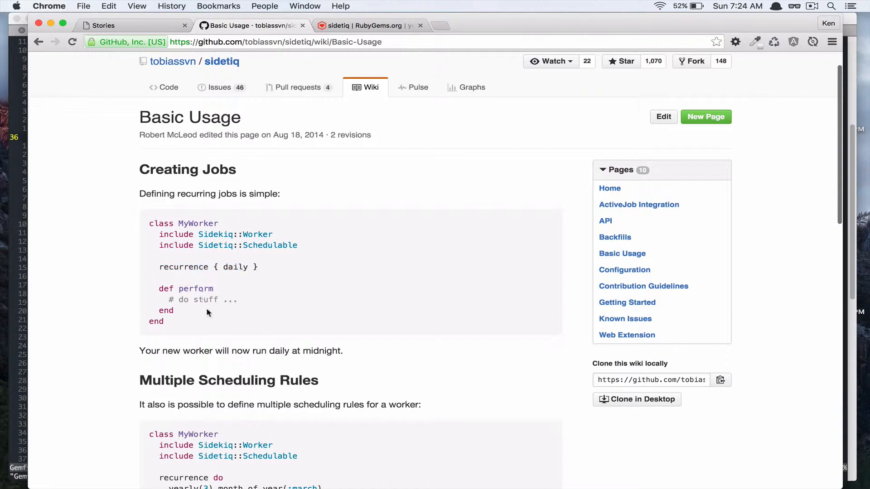
pyautogui.scroll(-3)
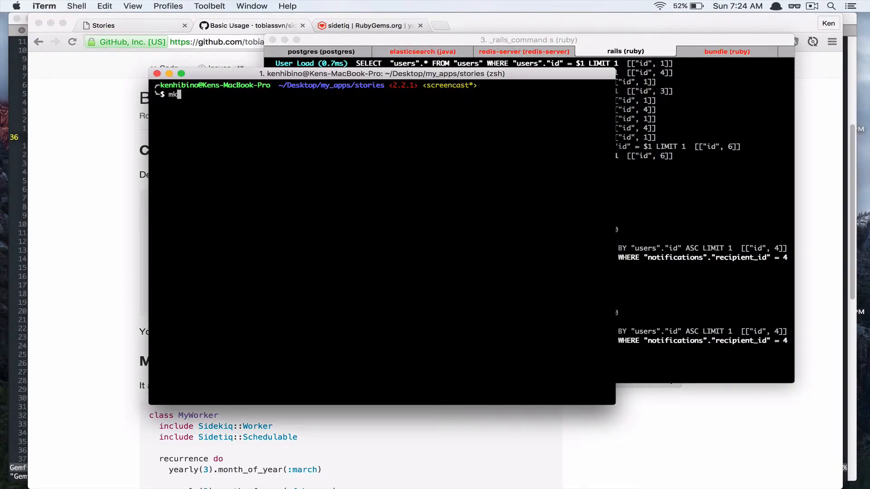
# - Create app/workers and touch app/workers/daily_digest_worker.rb in the terminal
pyautogui.write('dir app/workers')
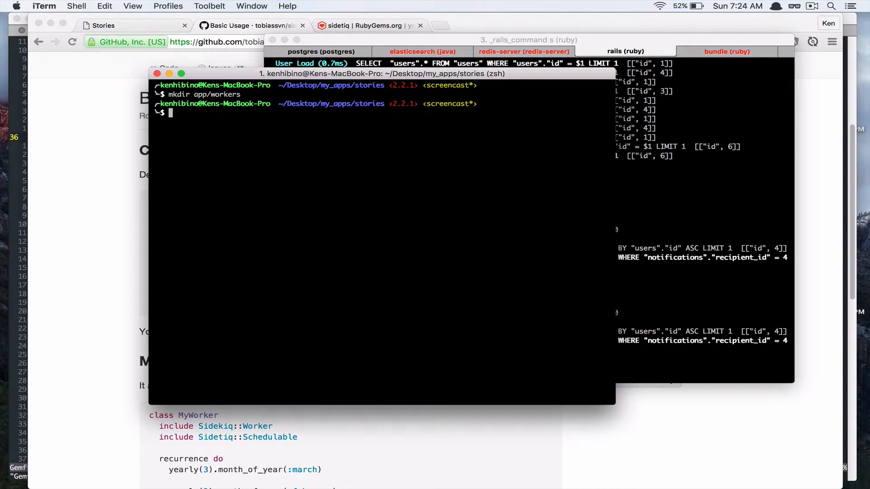
pyautogui.write('touch app/')
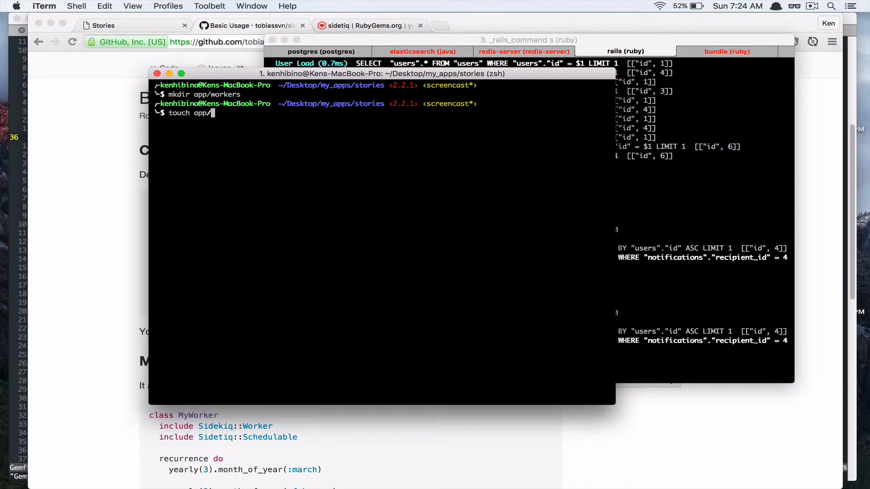
pyautogui.write('workers')
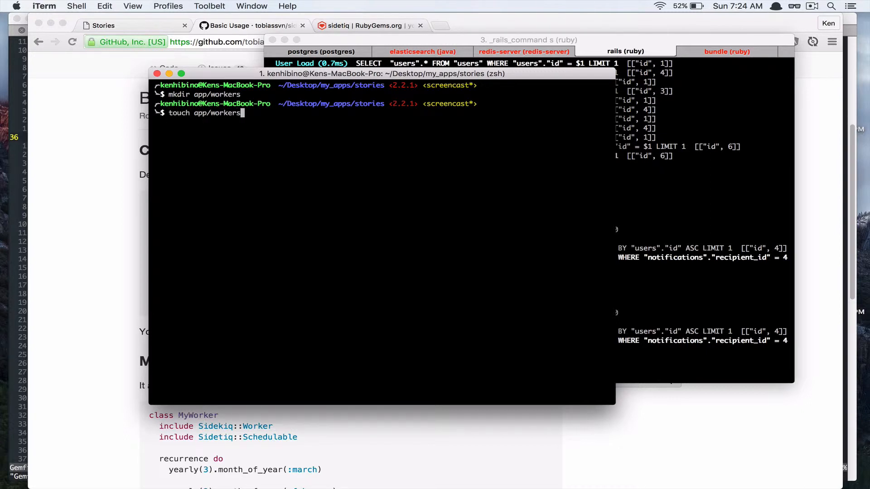
pyautogui.write('/daily')
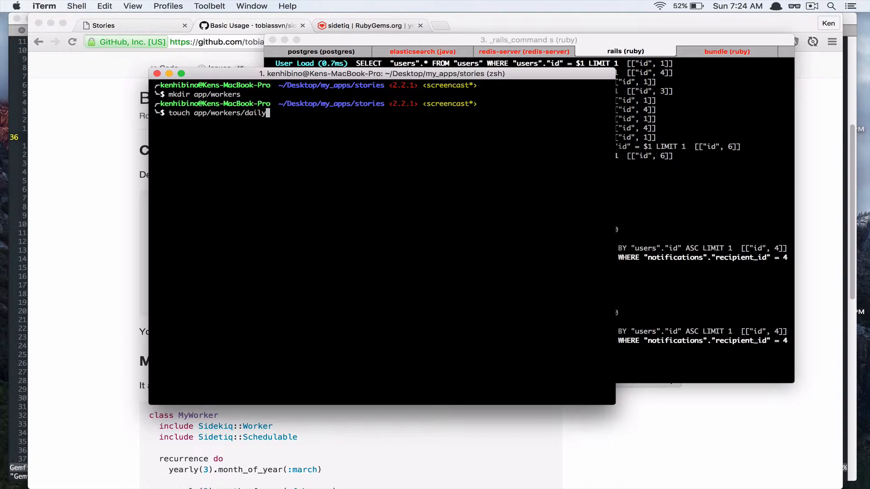
pyautogui.write('_digest')
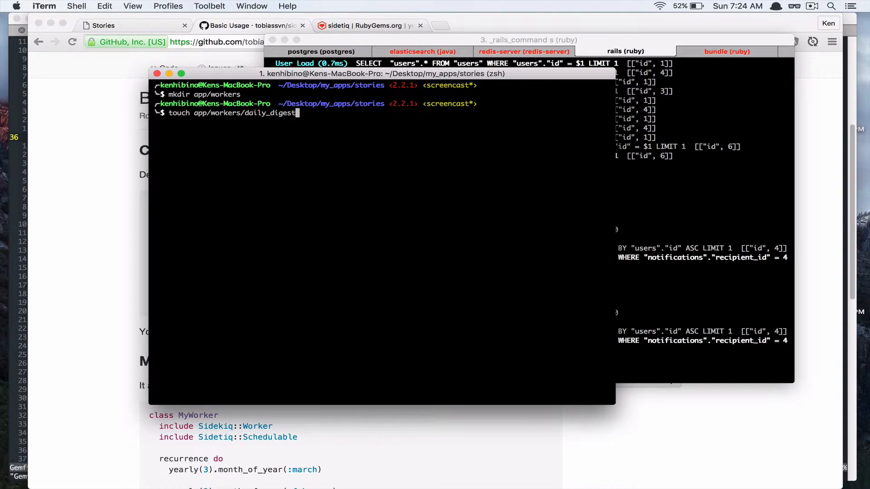
pyautogui.write('_worker')
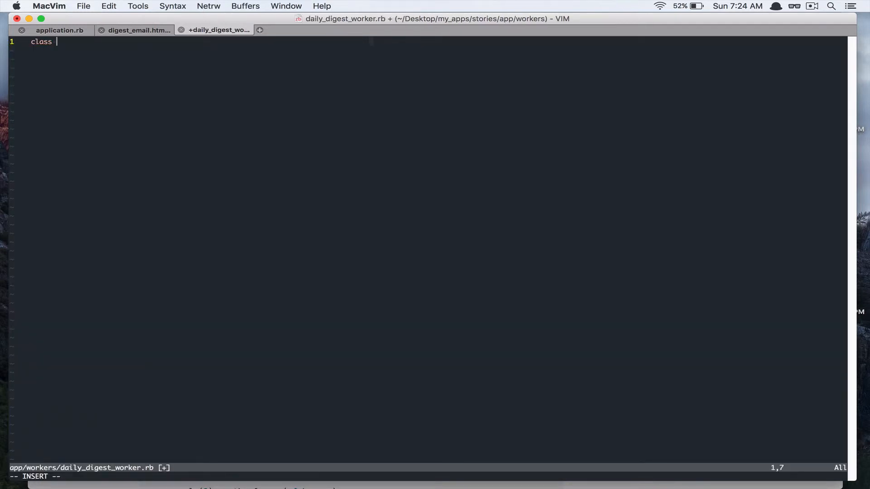
# - Define class DailyDigestWorker including Sidekiq::Worker and Sidetiq::Schedulable
pyautogui.write('DailyDiges')
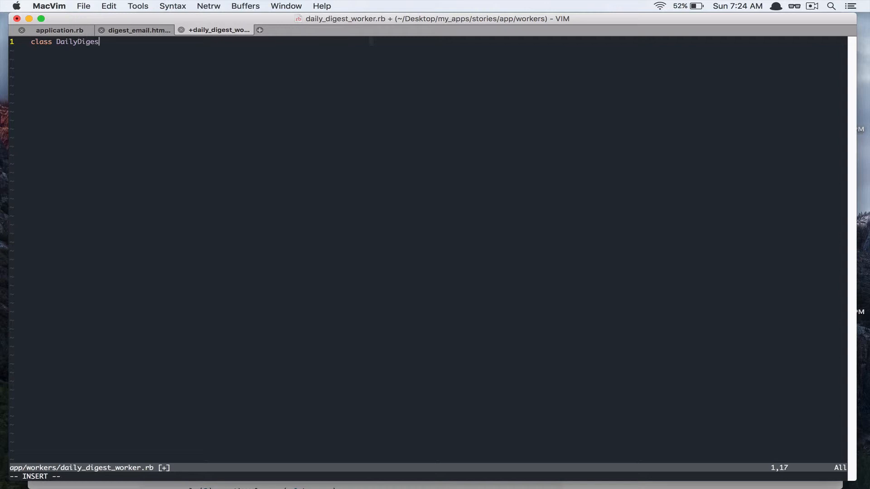
pyautogui.write('tWorker')
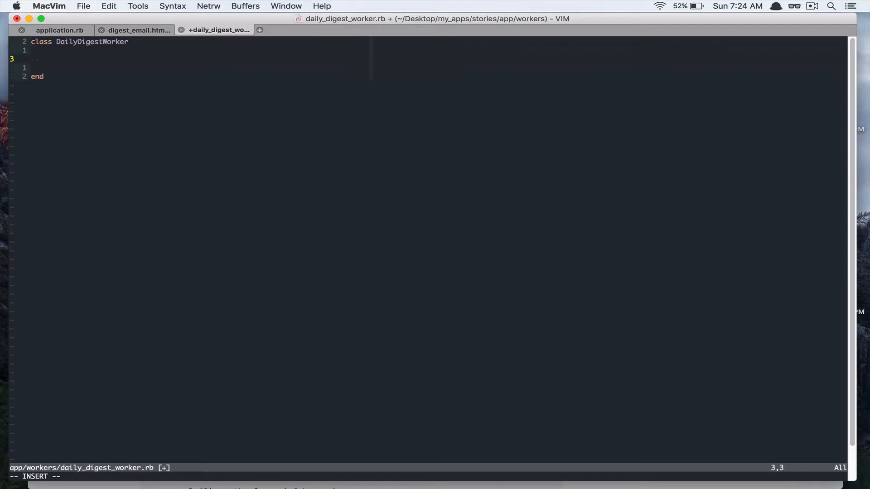
pyautogui.write('include S')
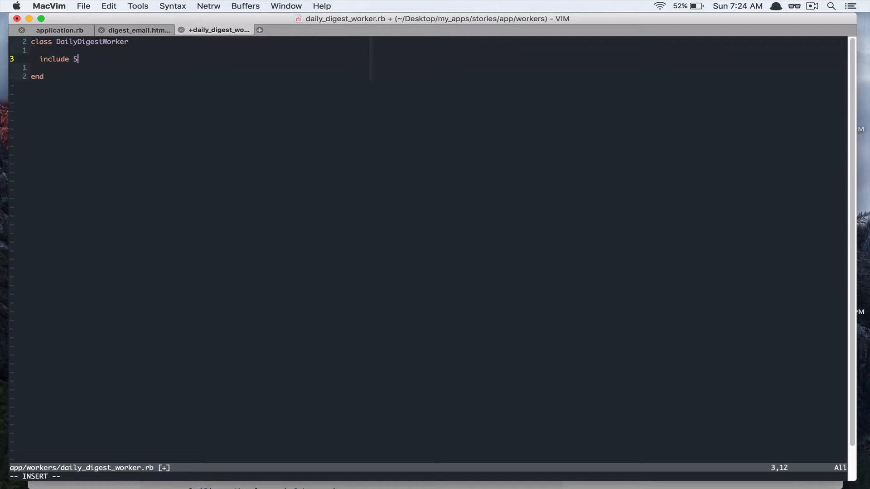
pyautogui.write('idekiq::Worker')
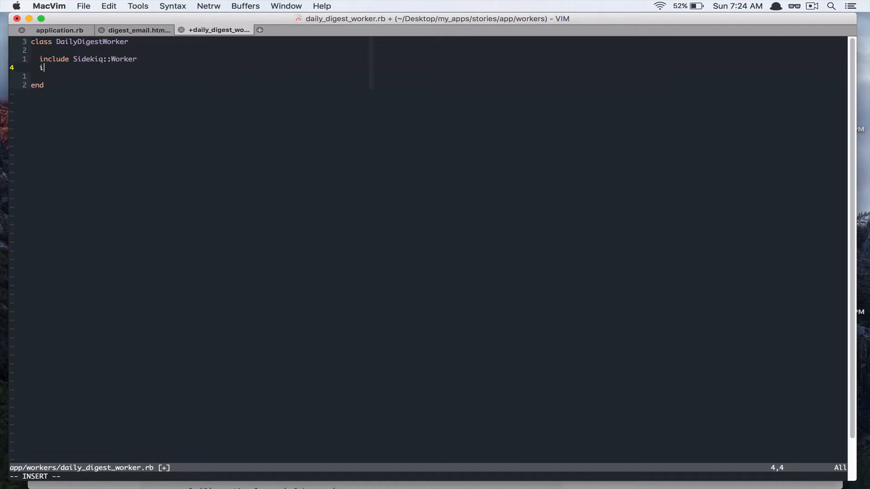
pyautogui.write('nclude')
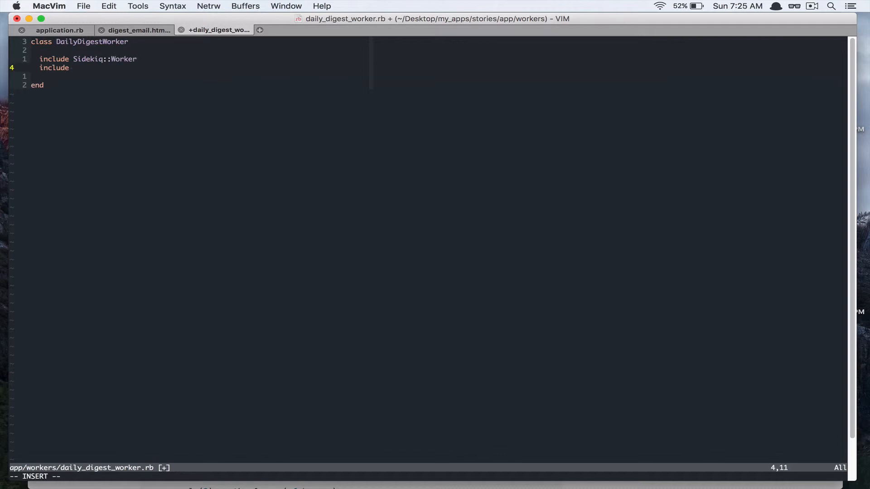
pyautogui.write('Sidetiq')
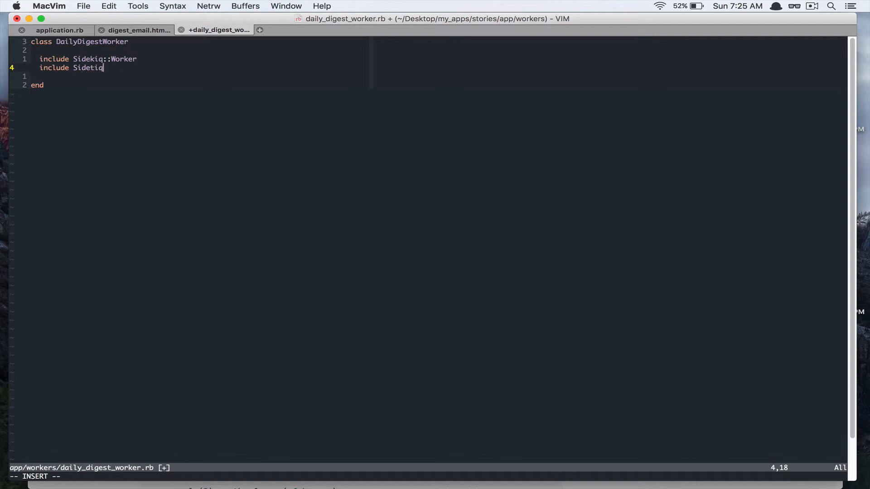
pyautogui.write('::Sche')
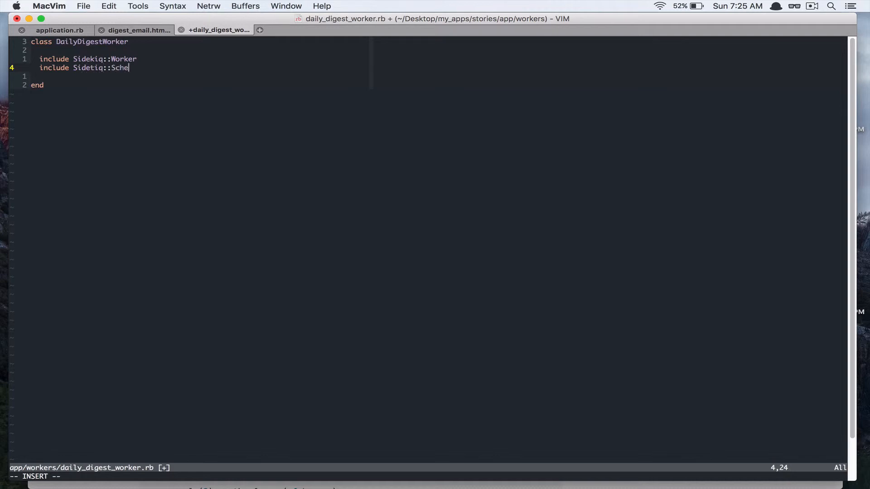
pyautogui.write('dulable')
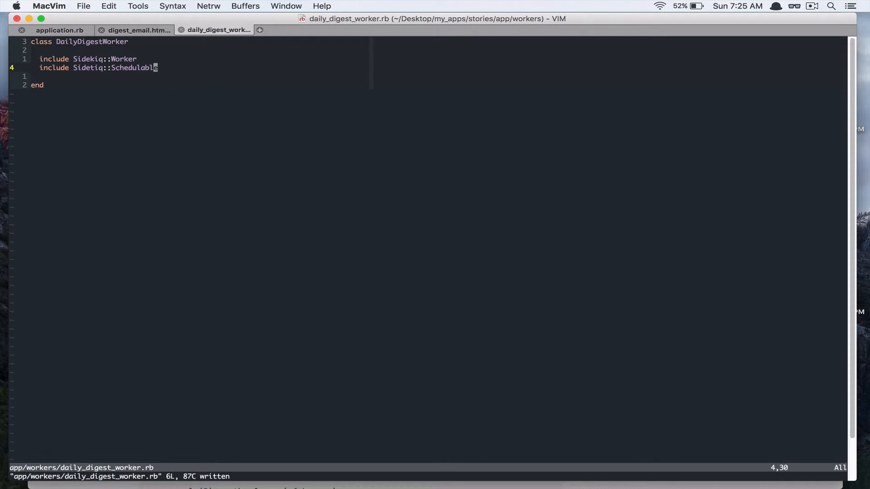
# - Declare recurrence { daily } in the worker
pyautogui.write('recurre')
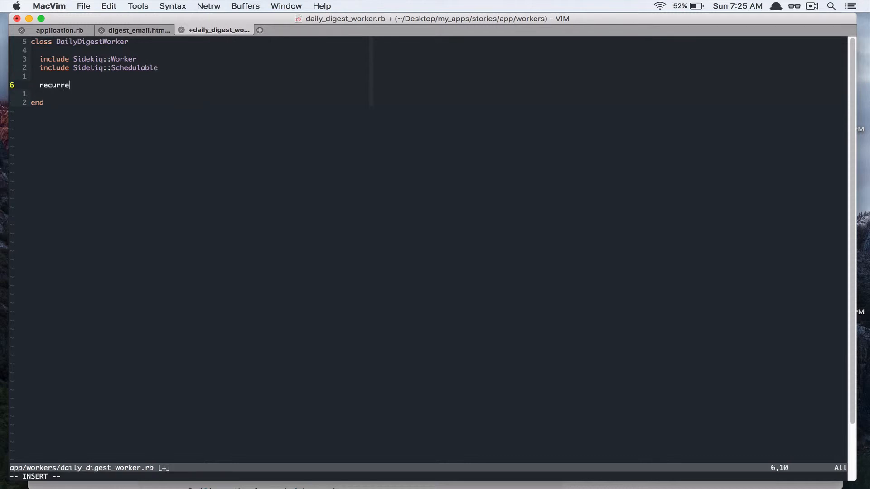
pyautogui.write('nce {')
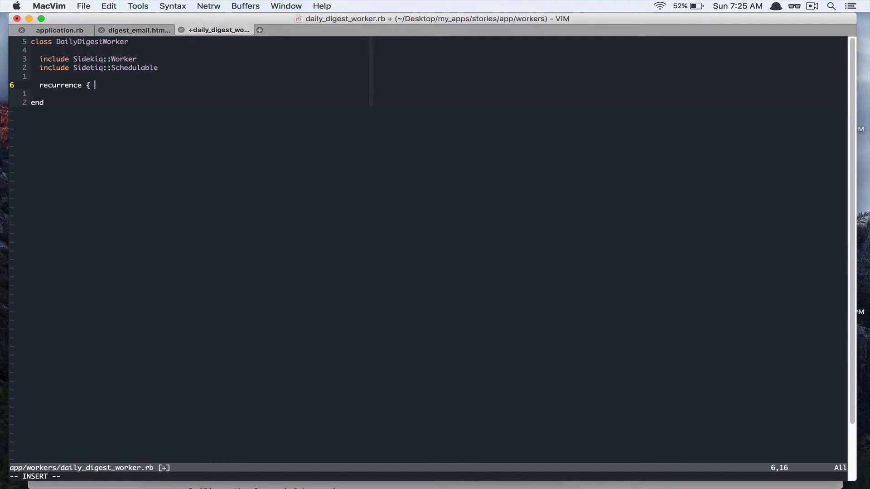
pyautogui.write('daily')
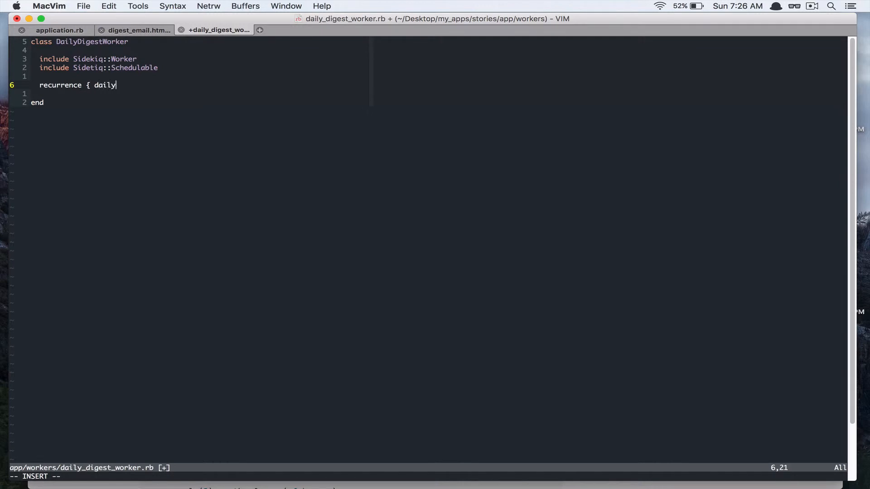
pyautogui.write('}')
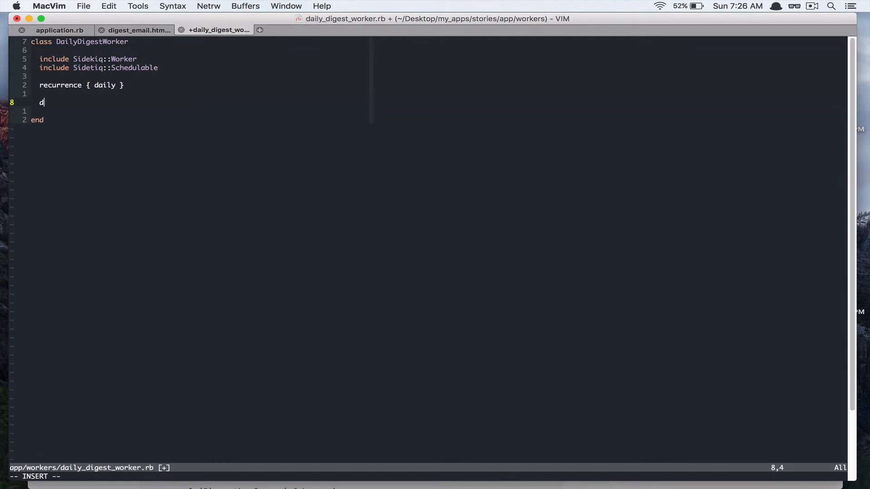
# - Start a perform method that loops over users with User.find_each do |user|
pyautogui.write('ef perform')
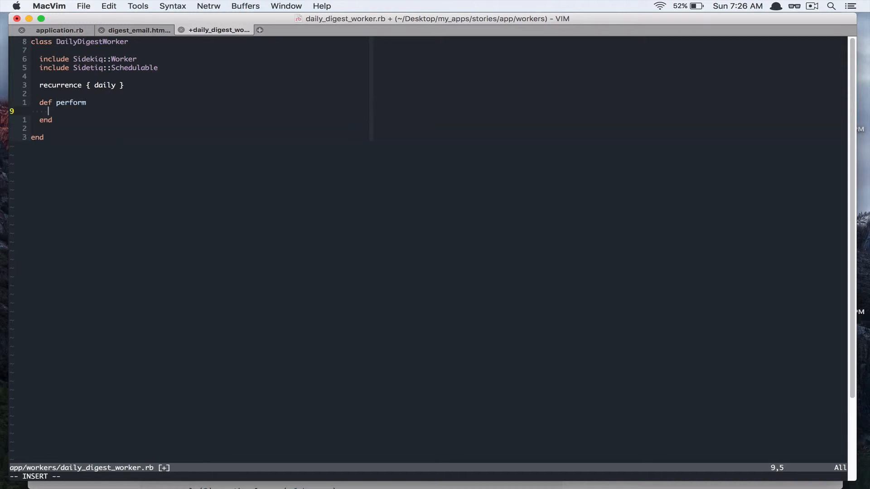
pyautogui.write('User.')
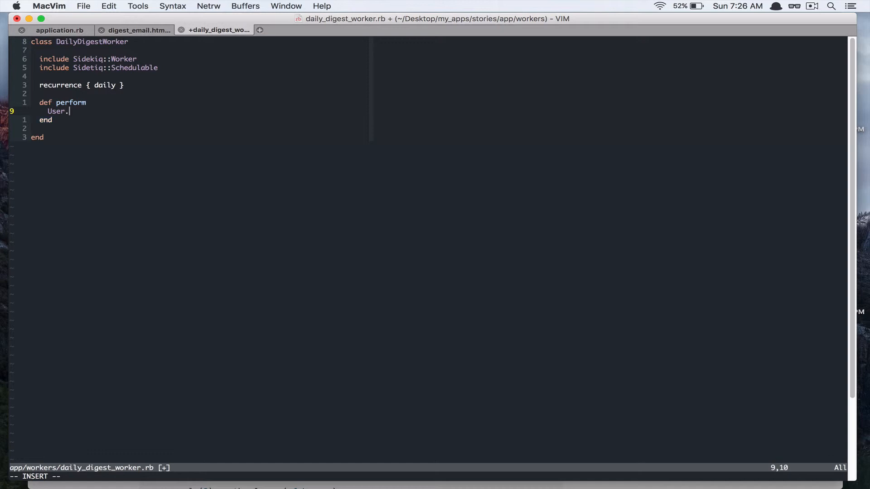
pyautogui.write('fi')
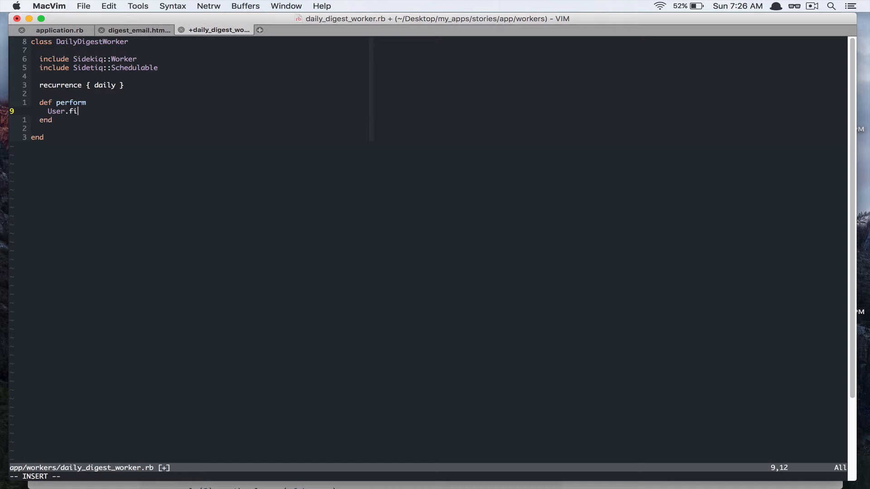
pyautogui.write('nd_each')
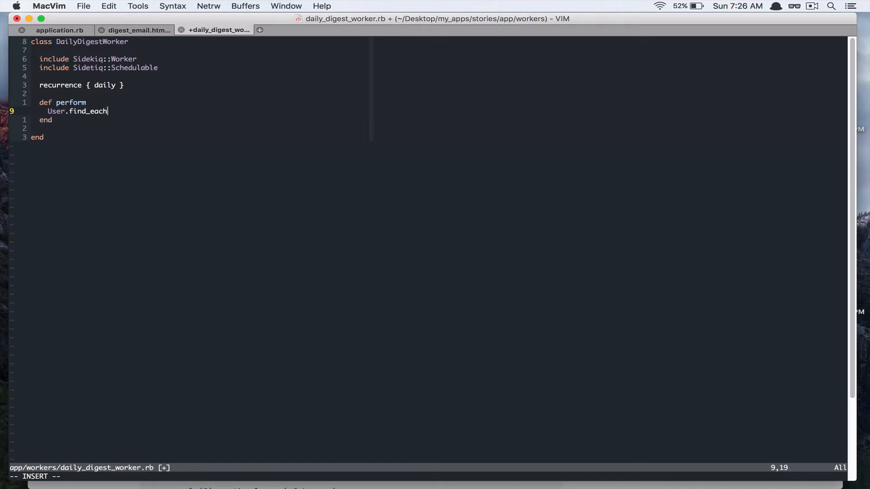
pyautogui.write('do |')
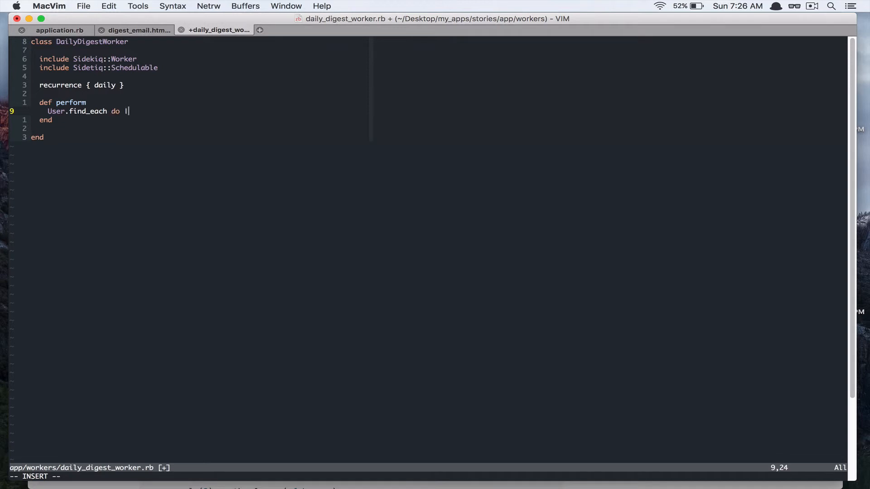
pyautogui.write('user|')
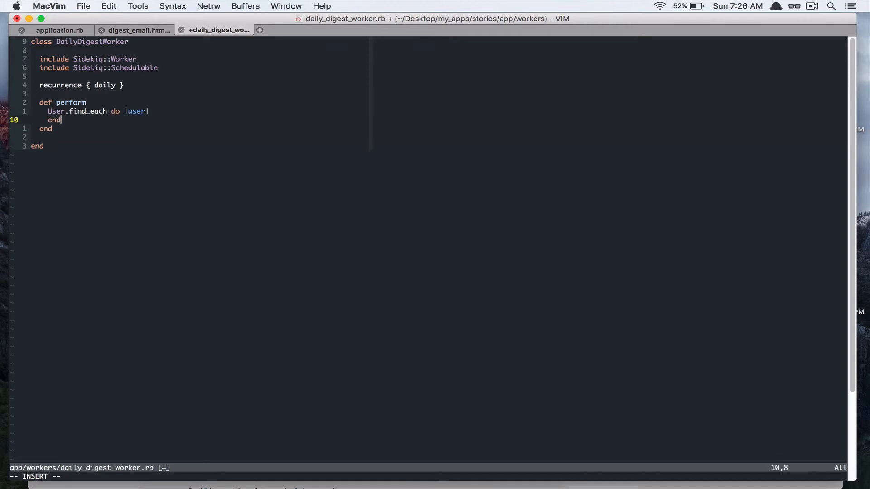
pyautogui.press('Enter')
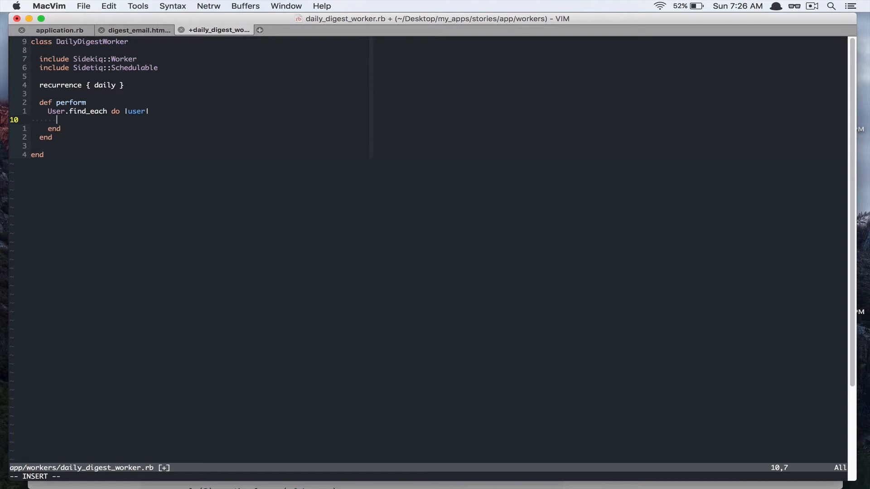
# - Call DailyDigestMailer.digest_email(user) for each user inside the loop
pyautogui.write('Daily')
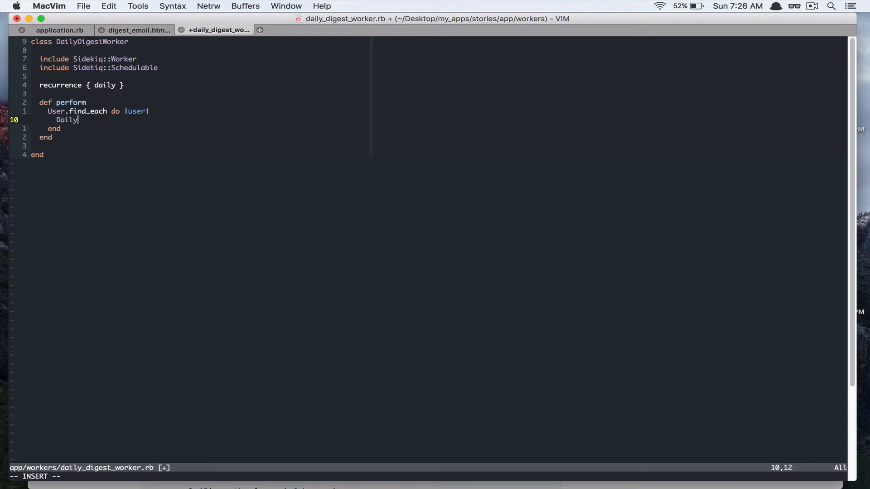
pyautogui.write('DigestMailer')
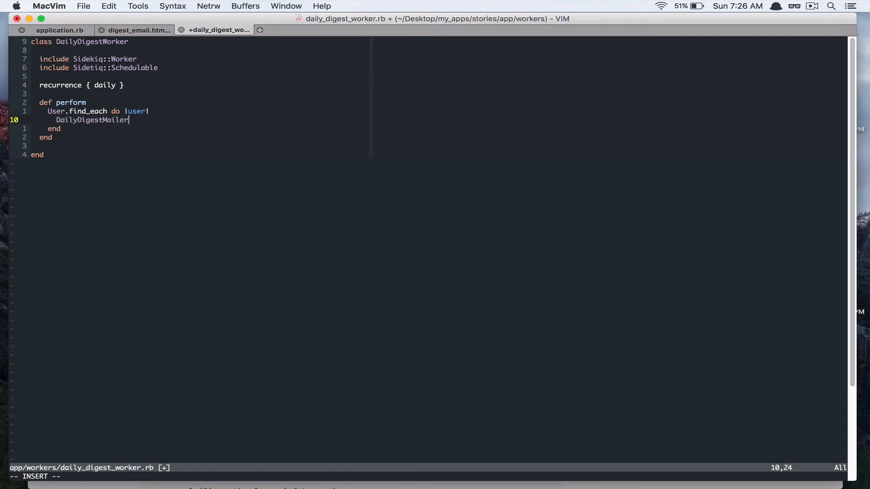
pyautogui.write('.digest')
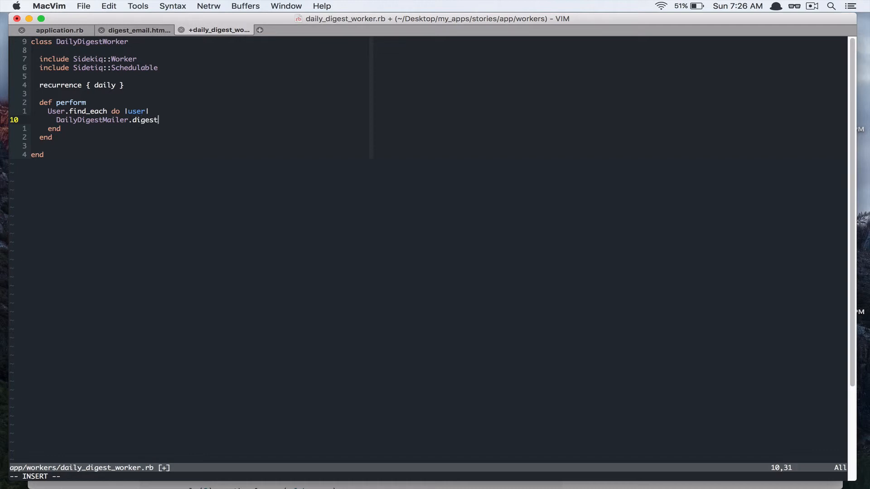
pyautogui.write('_email(')
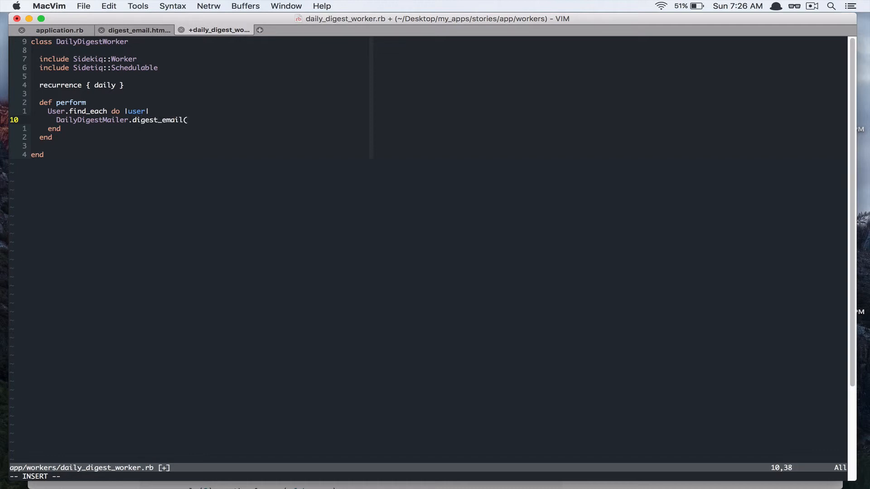
pyautogui.write('user)')
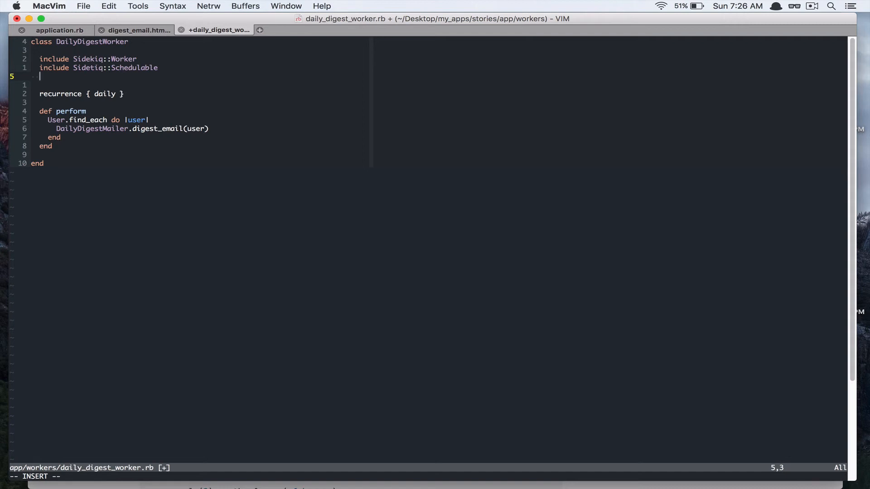
# - Add sidekiq_options :queue => :mailer so the worker runs on the mailer queue
pyautogui.write('sidekiq')
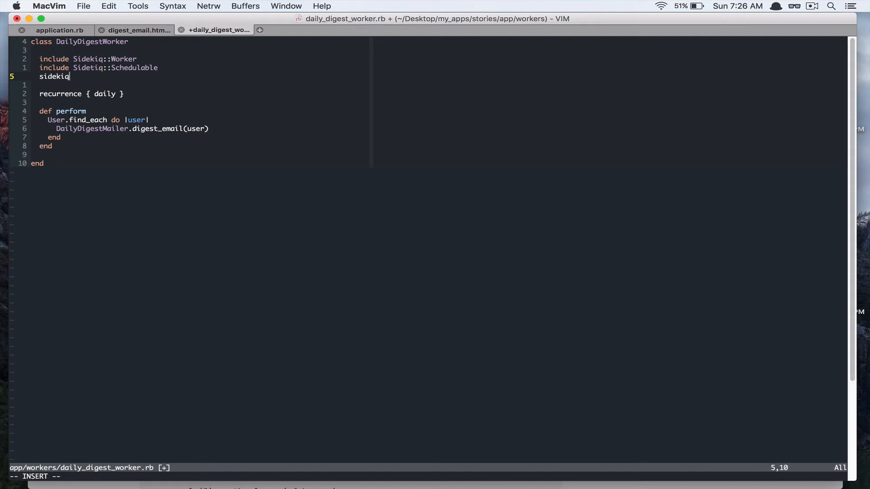
pyautogui.write('_options')
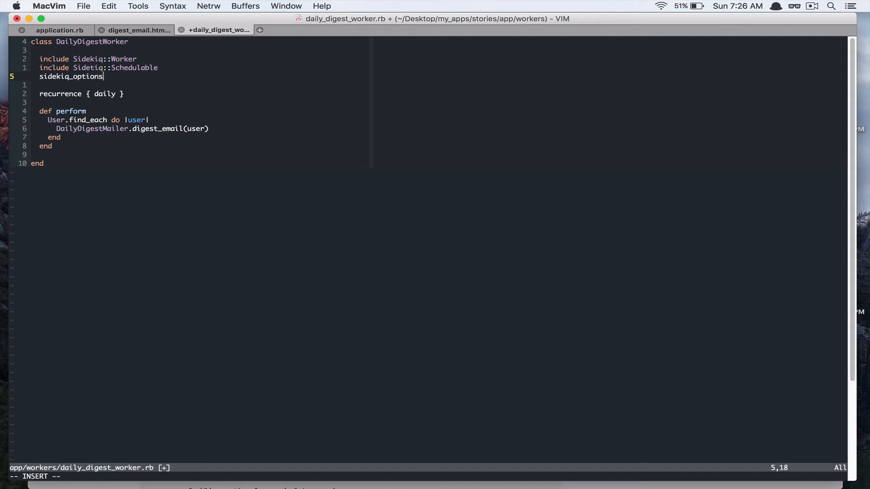
pyautogui.write('queue')
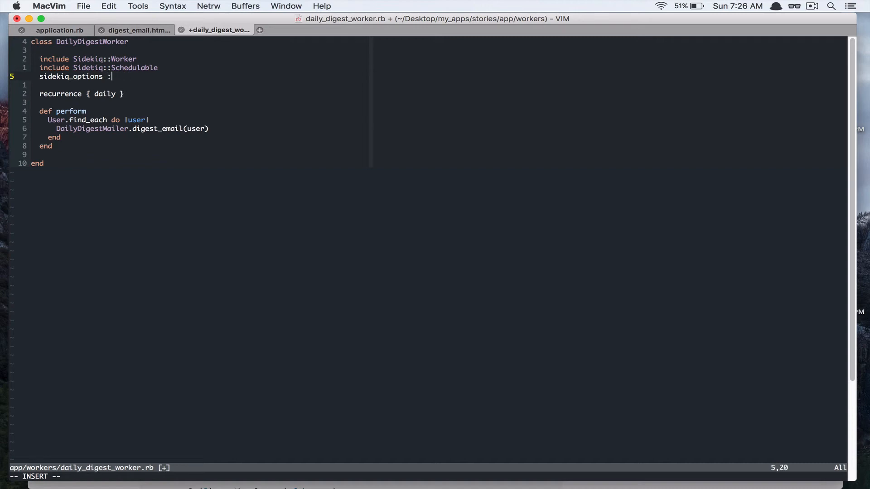
pyautogui.write('queue =')
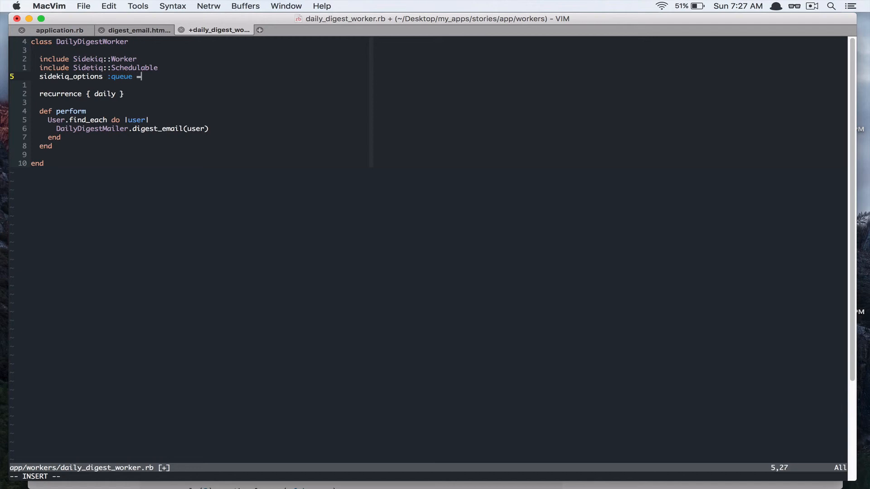
pyautogui.write('> :ma')
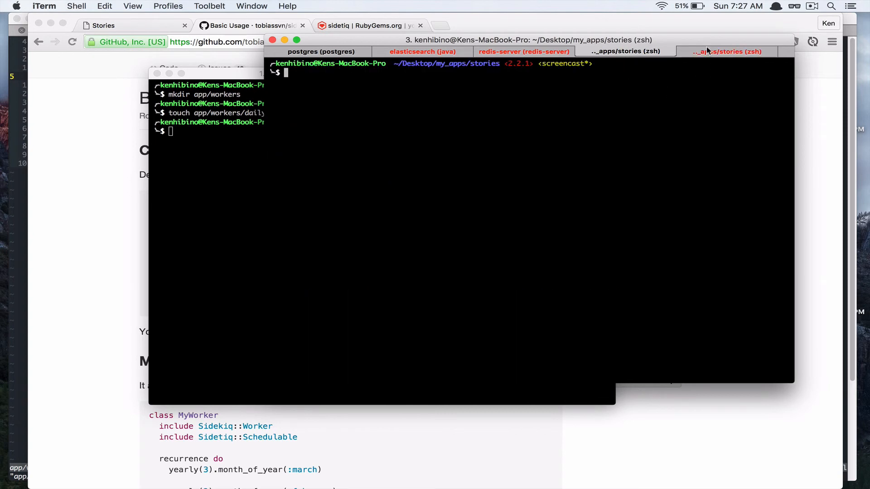
# - Run bundle exec sidekiq -q elasticsearch -q mailer -c 3 in the first iTerm tab
pyautogui.write('c')
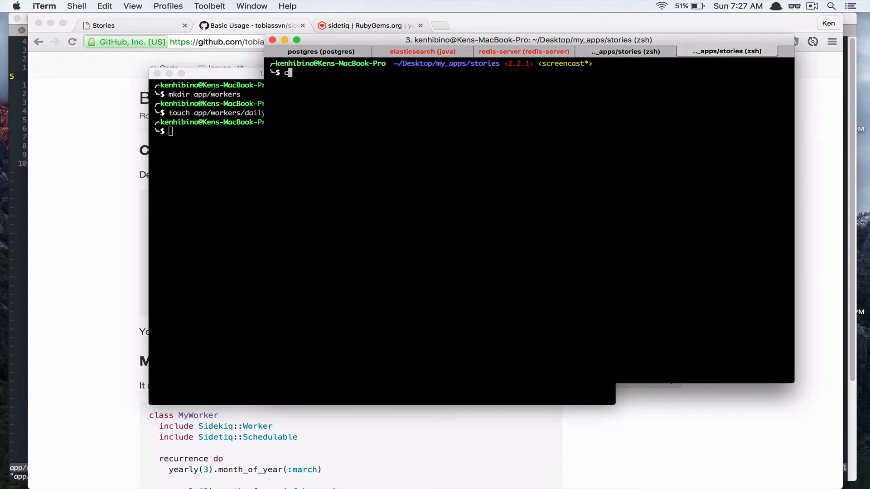
pyautogui.write('bundle')
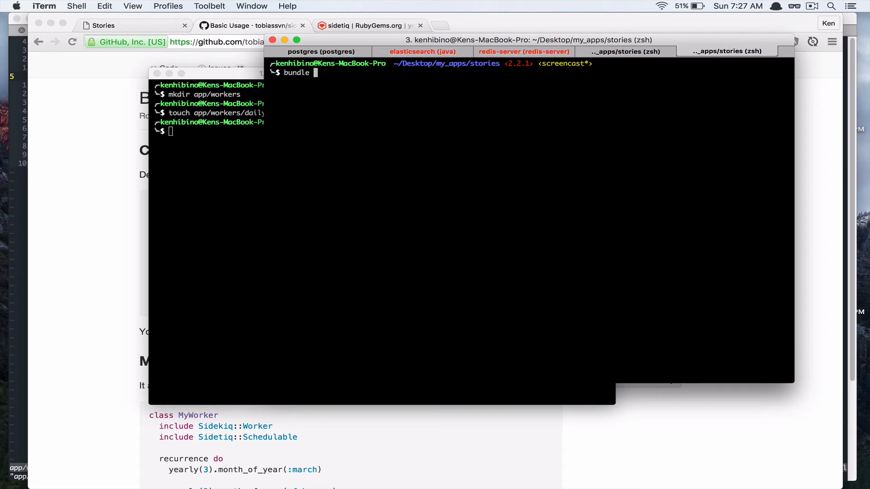
pyautogui.write('exec sidekiq -q elas')
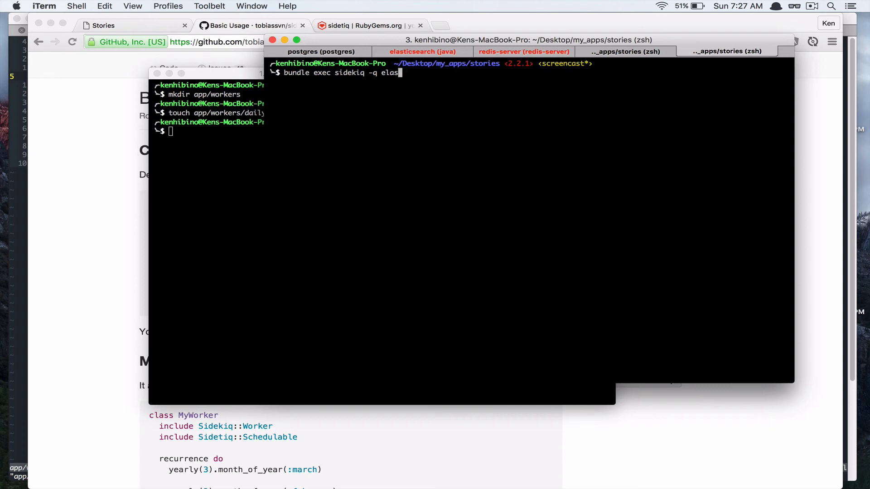
pyautogui.write('ticsearch -q')
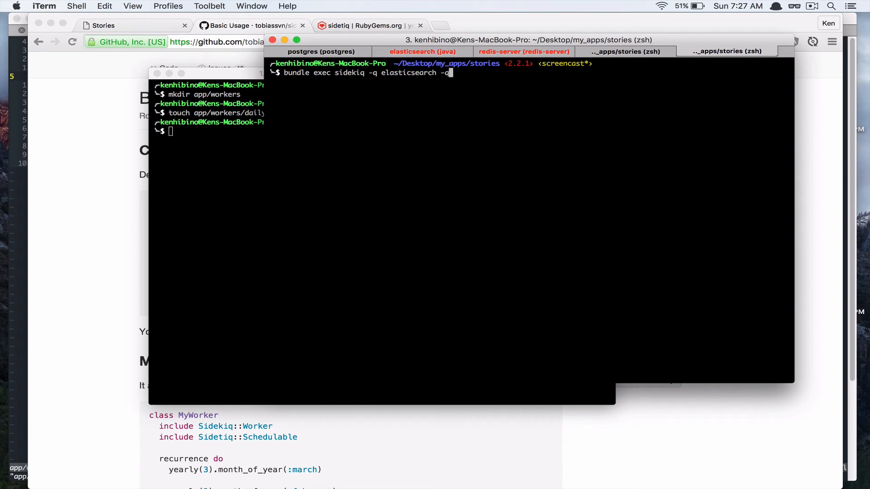
pyautogui.write('mailer')
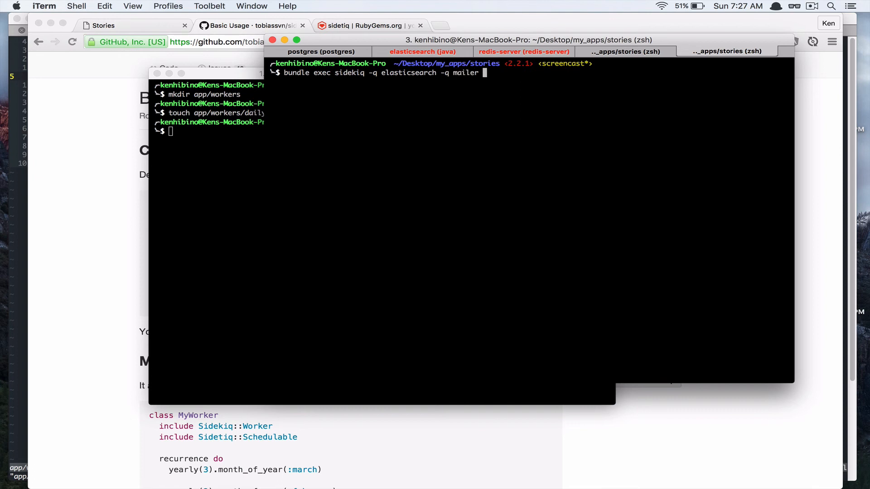
pyautogui.write('-c 3')
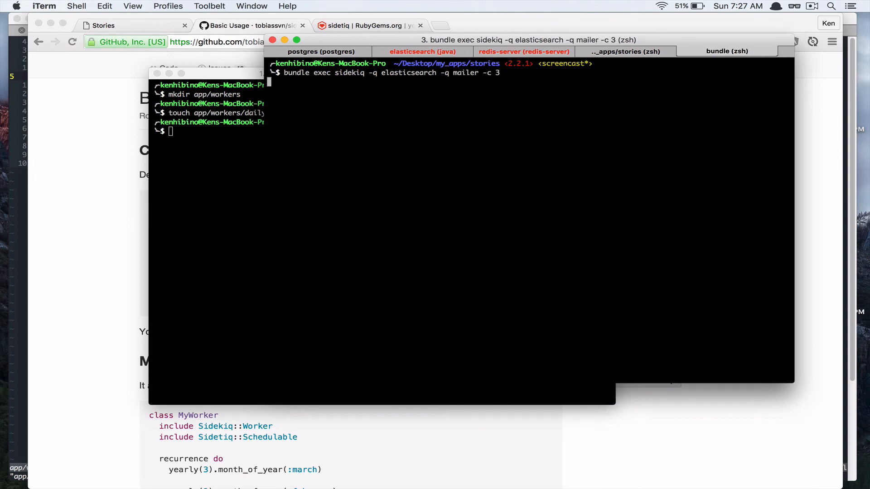
# - Start the Rails server with rails s in the next tab
pyautogui.write('rails s')
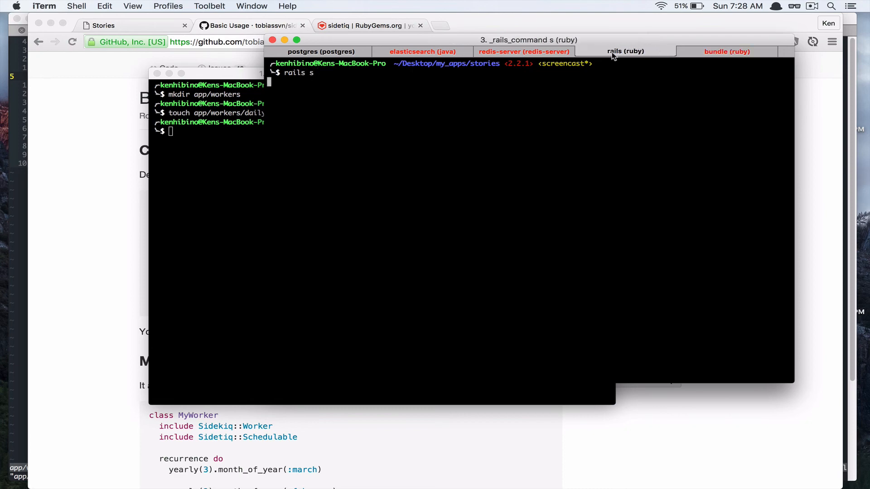
pyautogui.press('Return')
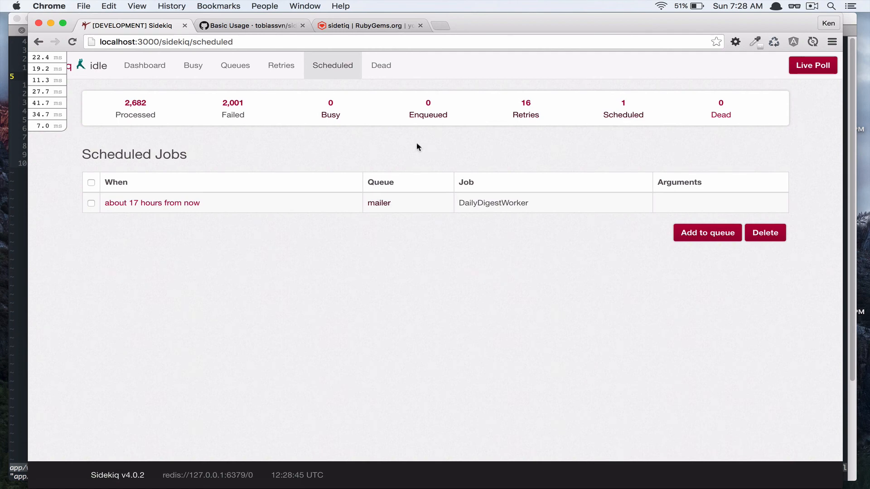
pyautogui.moveTo(322, 196)
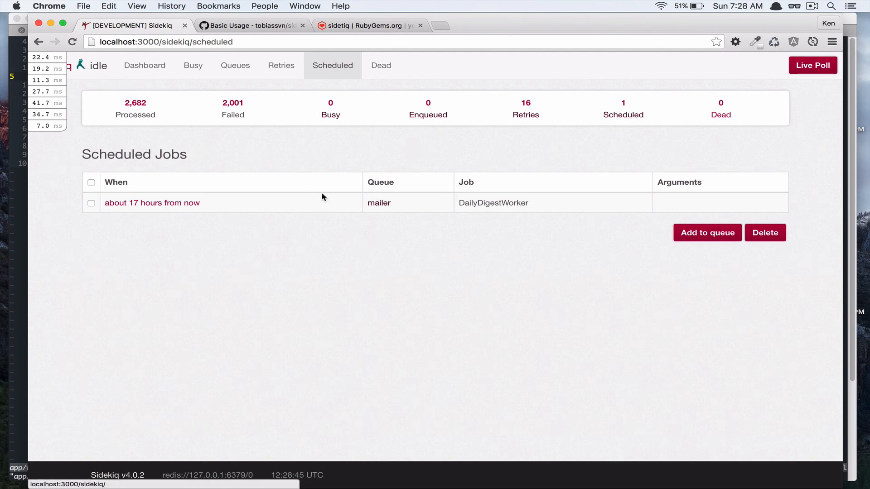
pyautogui.moveTo(388, 227)
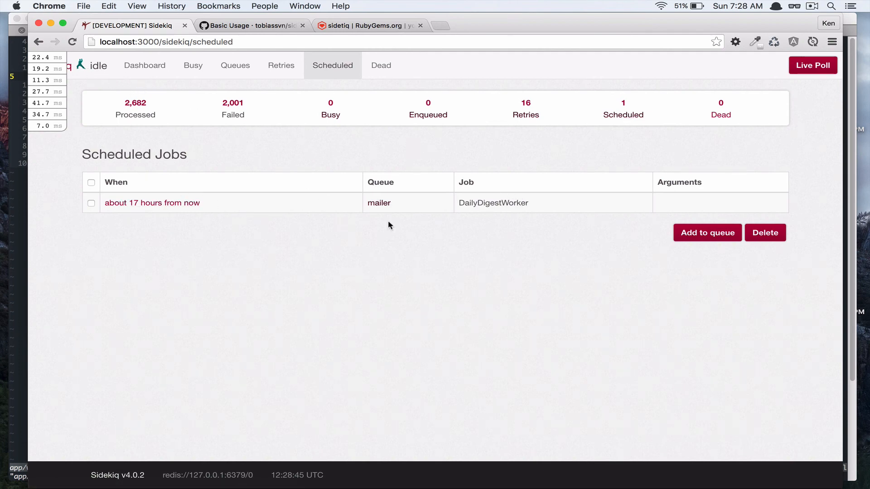
pyautogui.moveTo(159, 206)
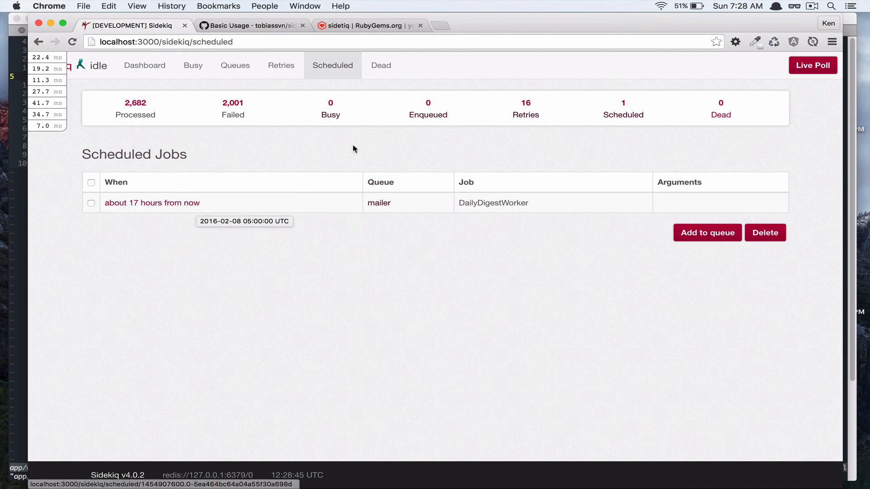
pyautogui.moveTo(317, 135)
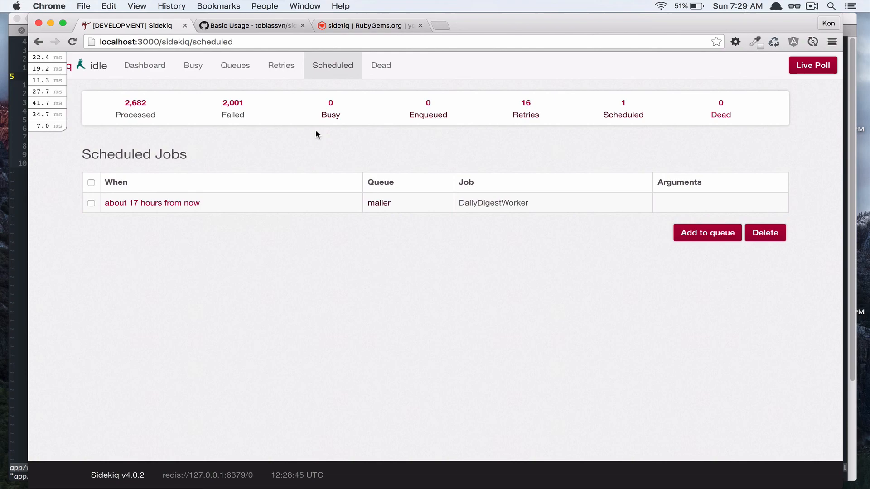